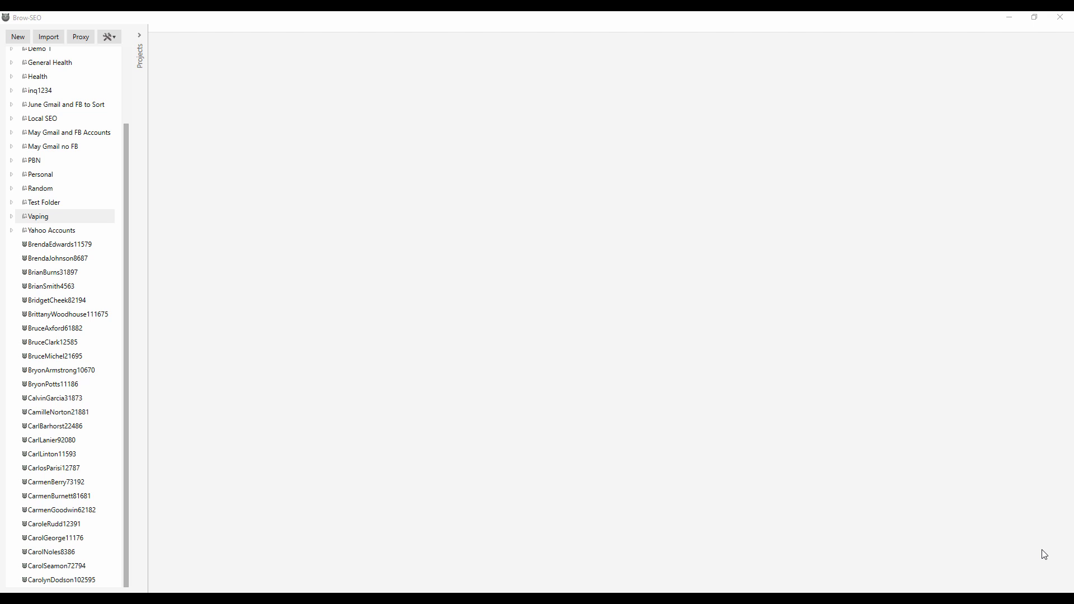
mouse_move(44, 10)
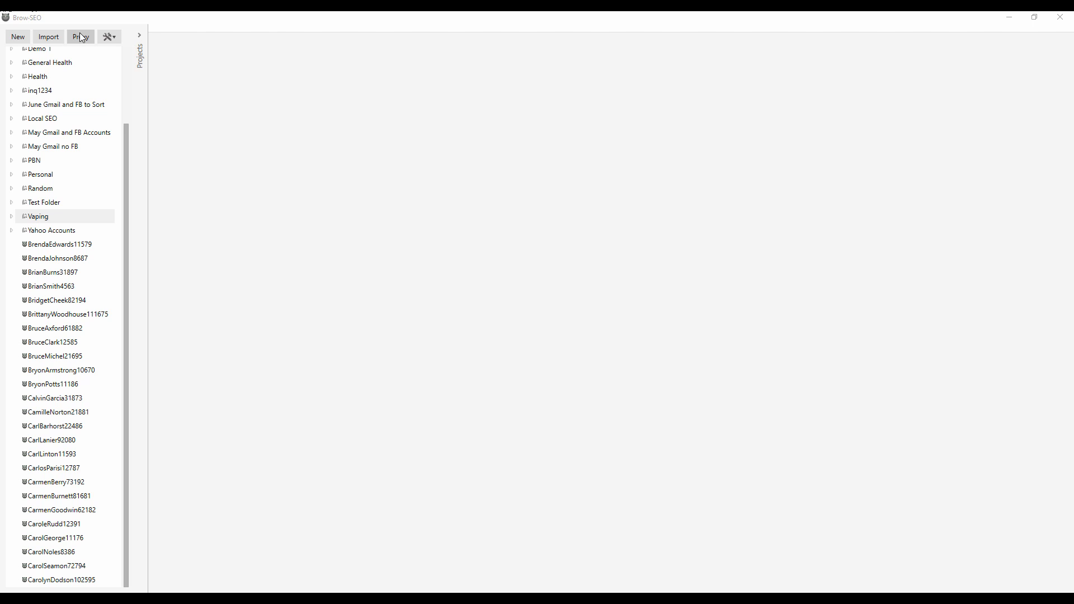
Step: Open Browseo's proxy settings to show the proxy choices and region list
click(77, 37)
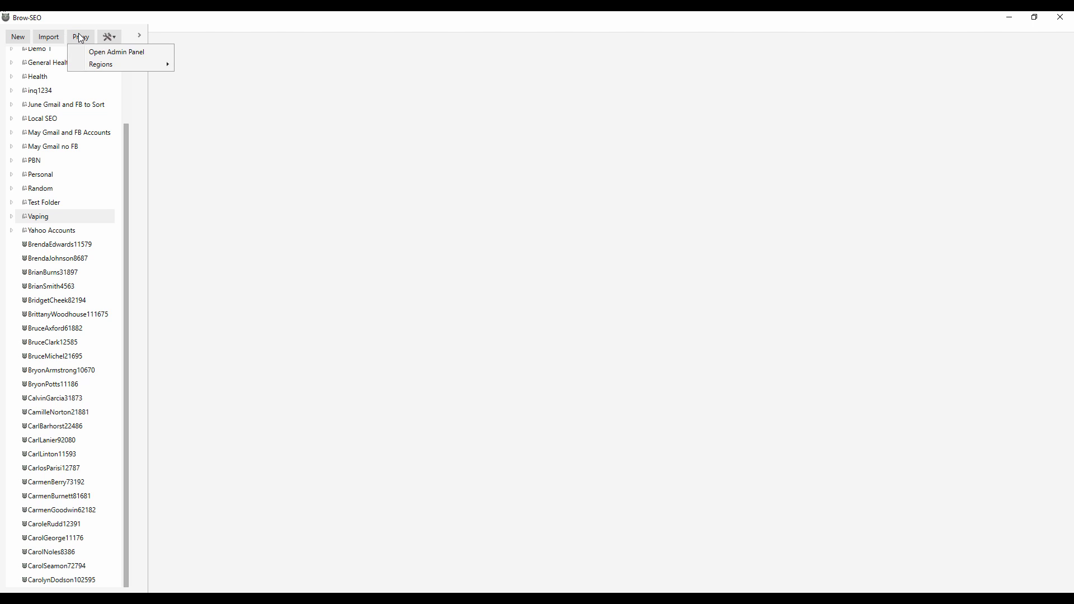
mouse_move(122, 76)
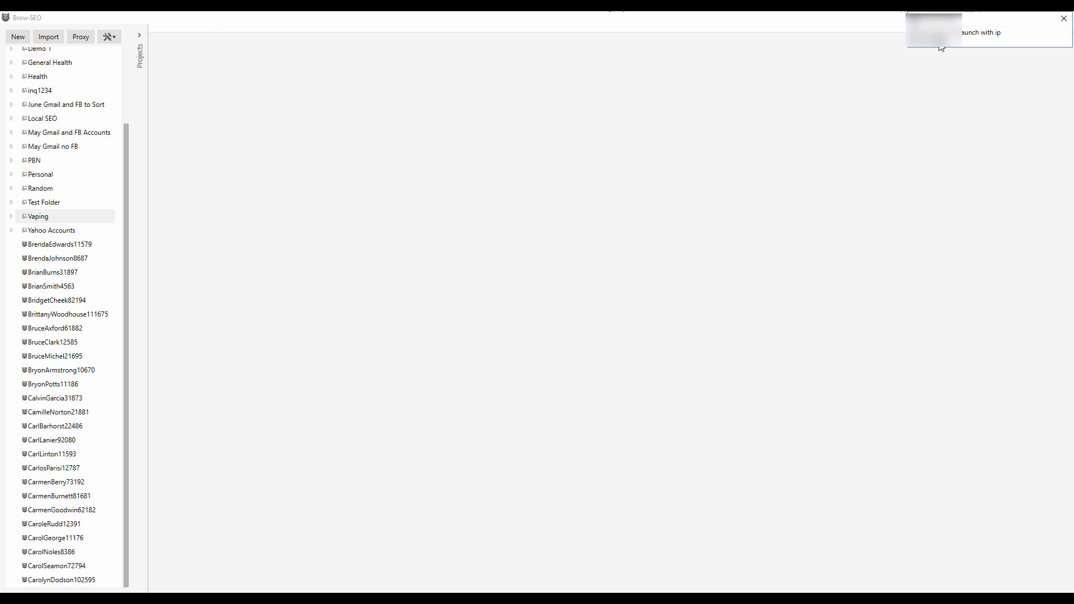
mouse_move(54, 37)
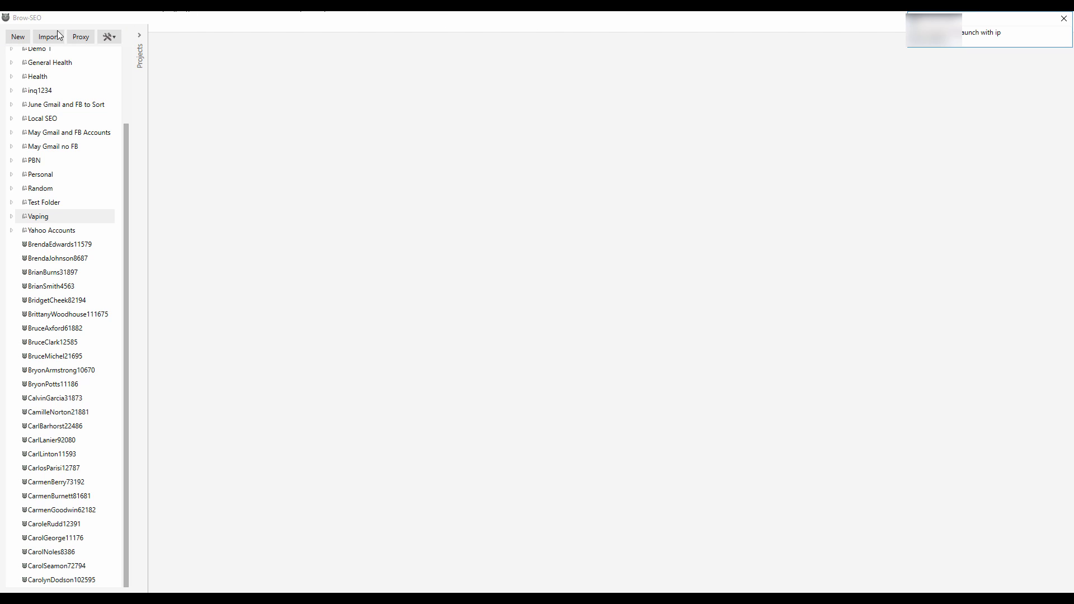
mouse_move(938, 75)
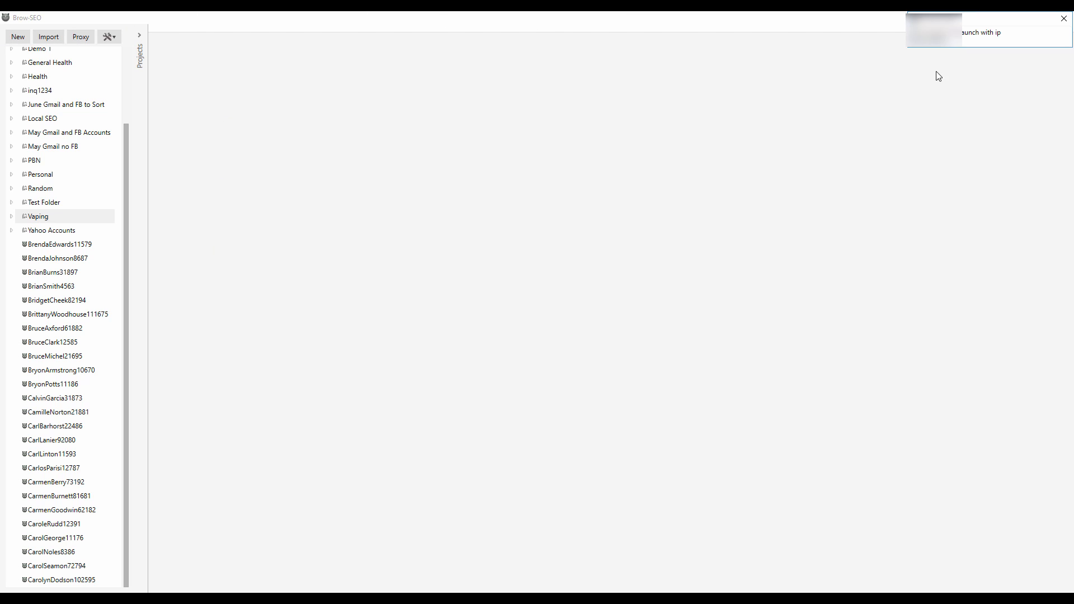
mouse_move(47, 258)
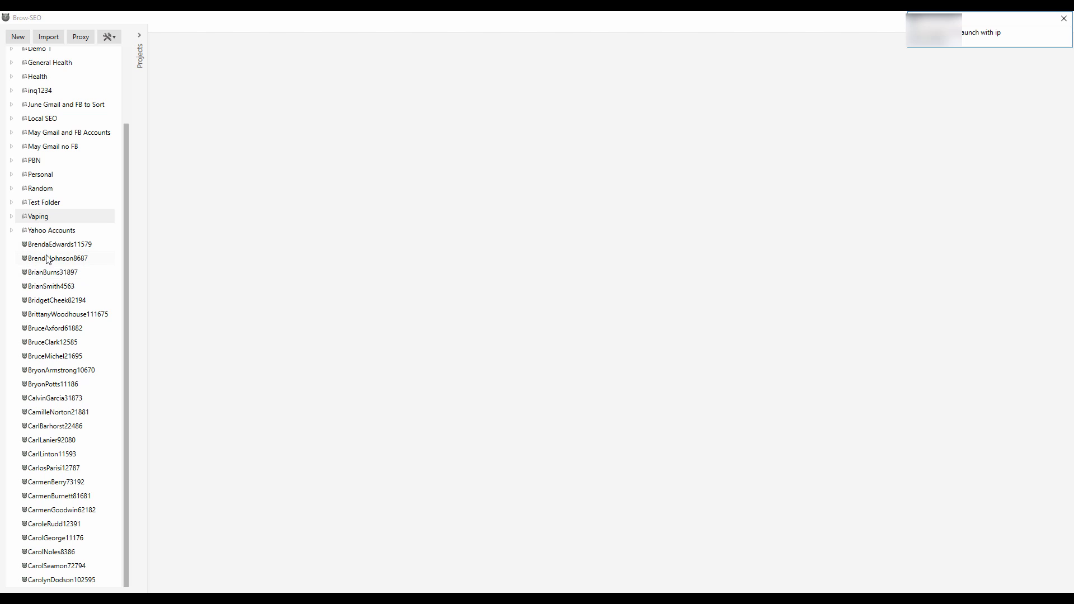
mouse_move(922, 53)
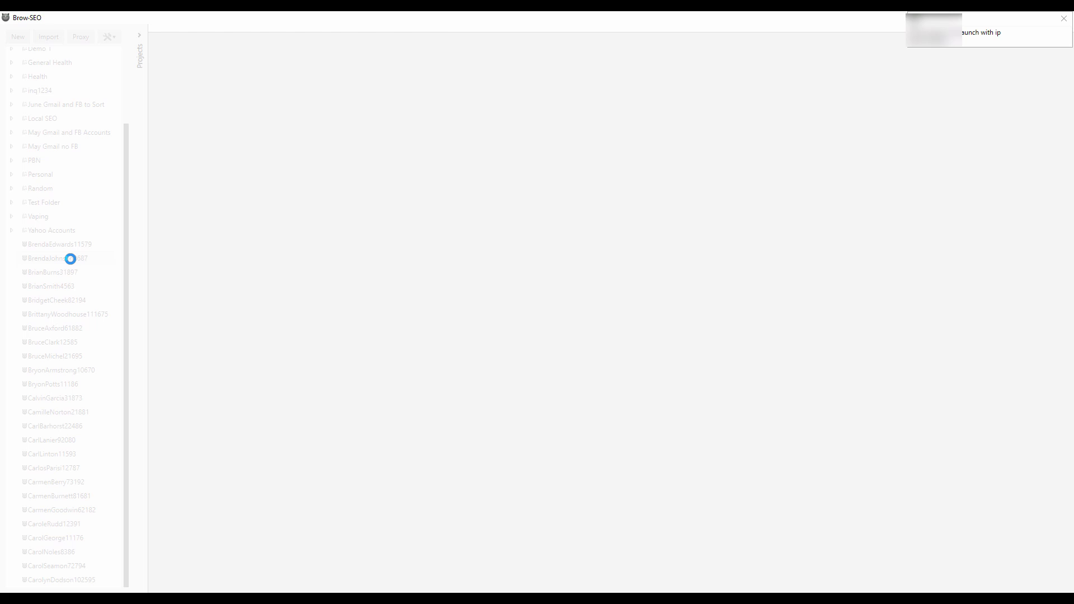
double_click(56, 258)
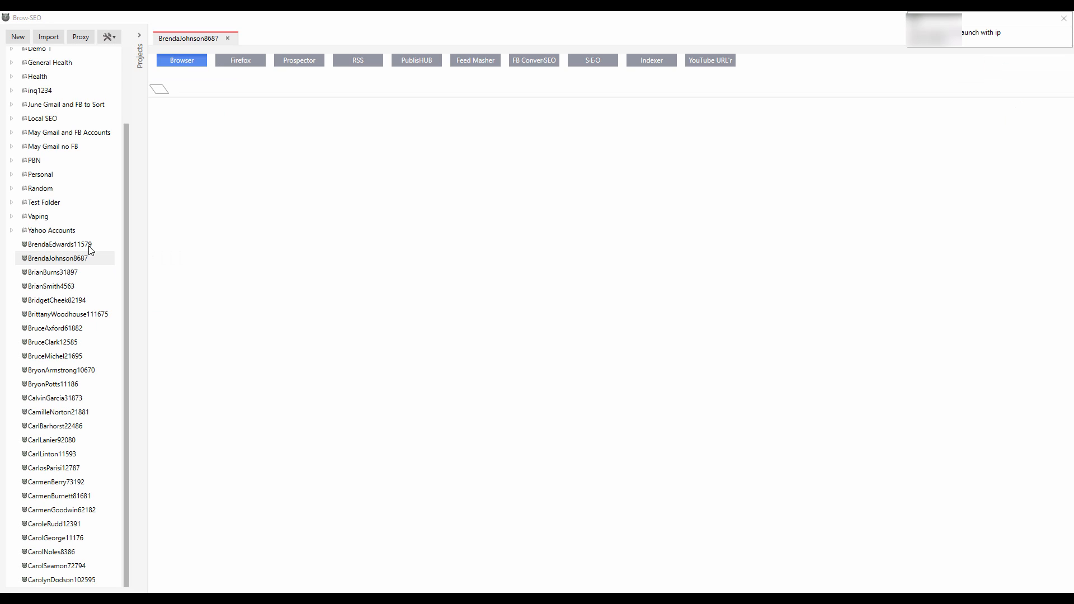
mouse_move(240, 64)
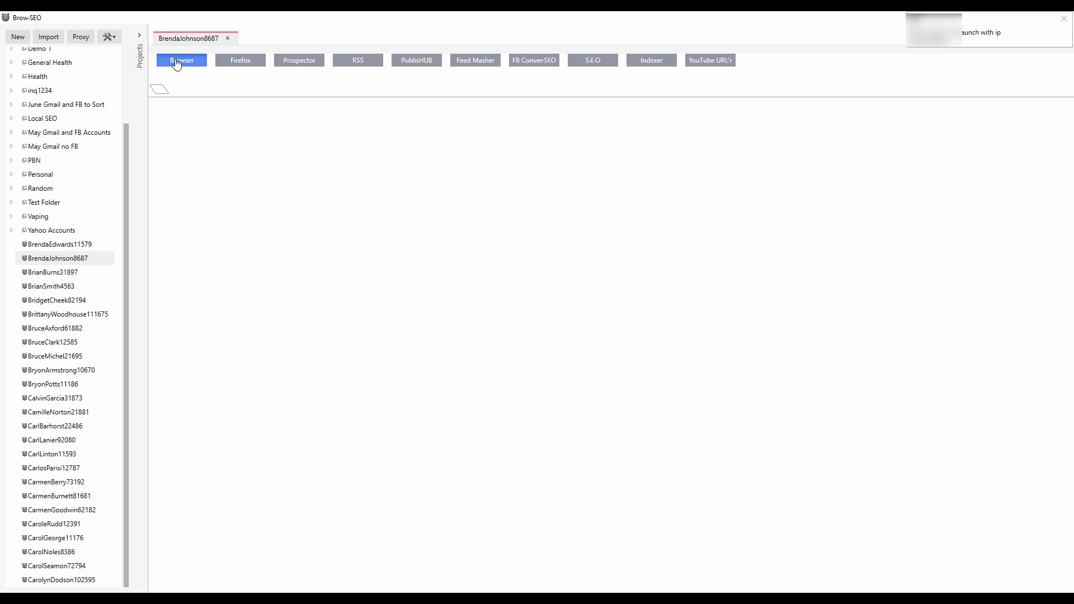
mouse_move(211, 68)
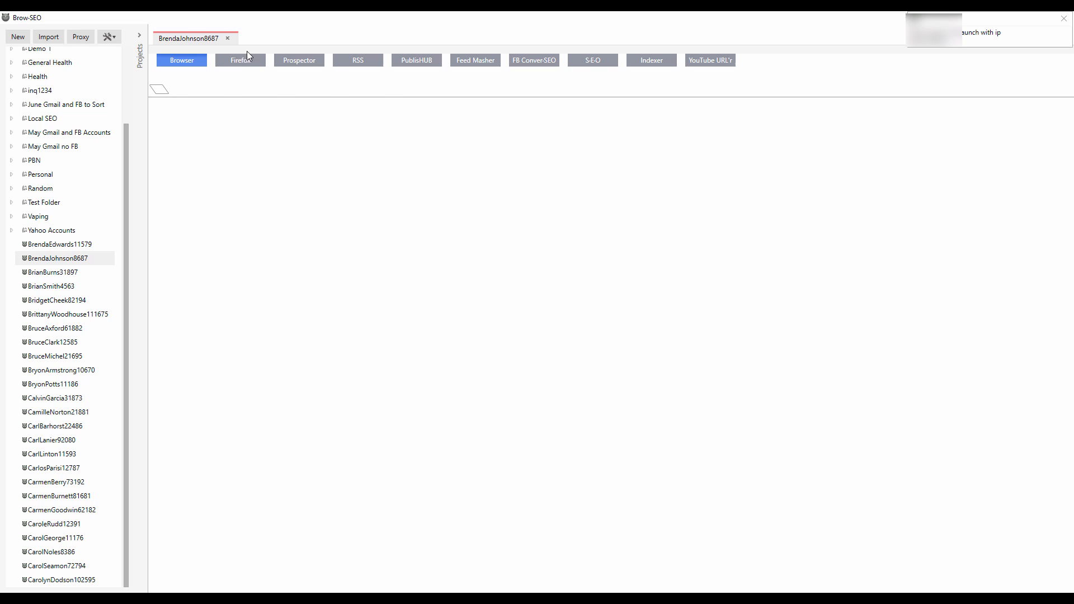
click(240, 60)
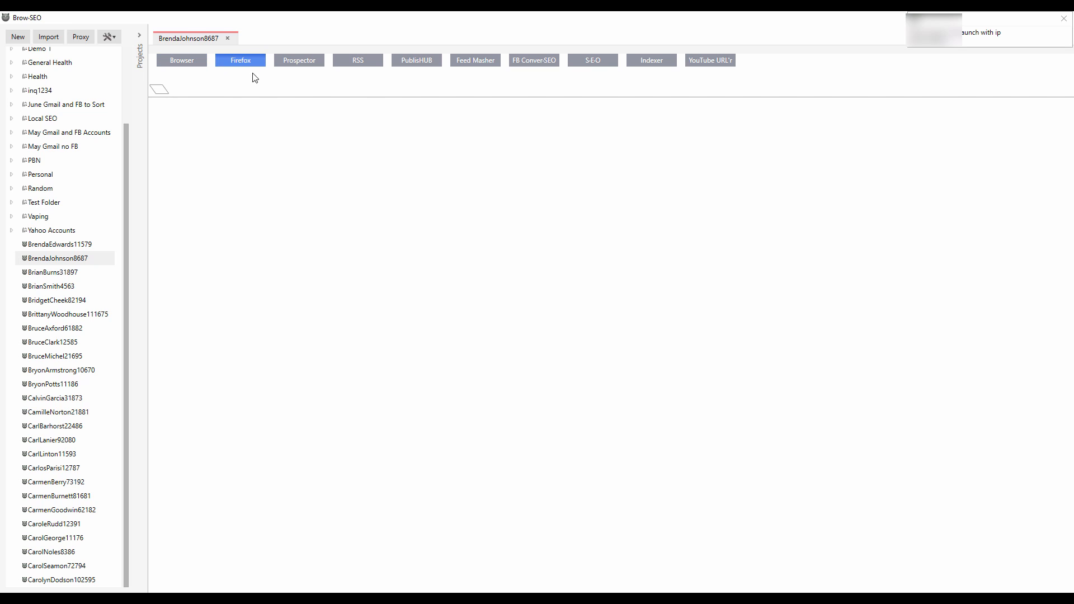
mouse_move(222, 94)
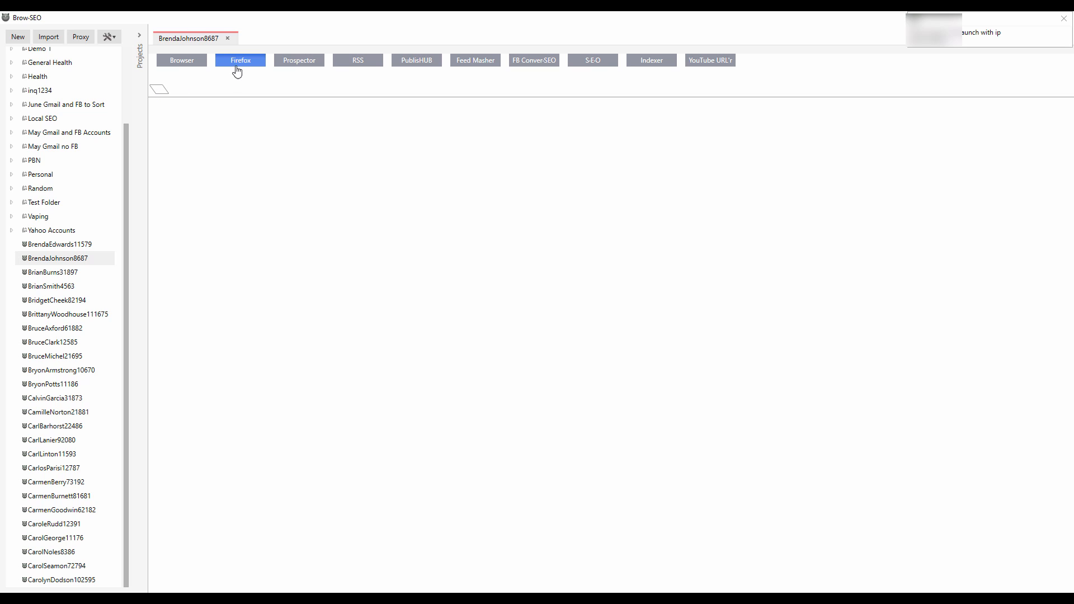
mouse_move(252, 57)
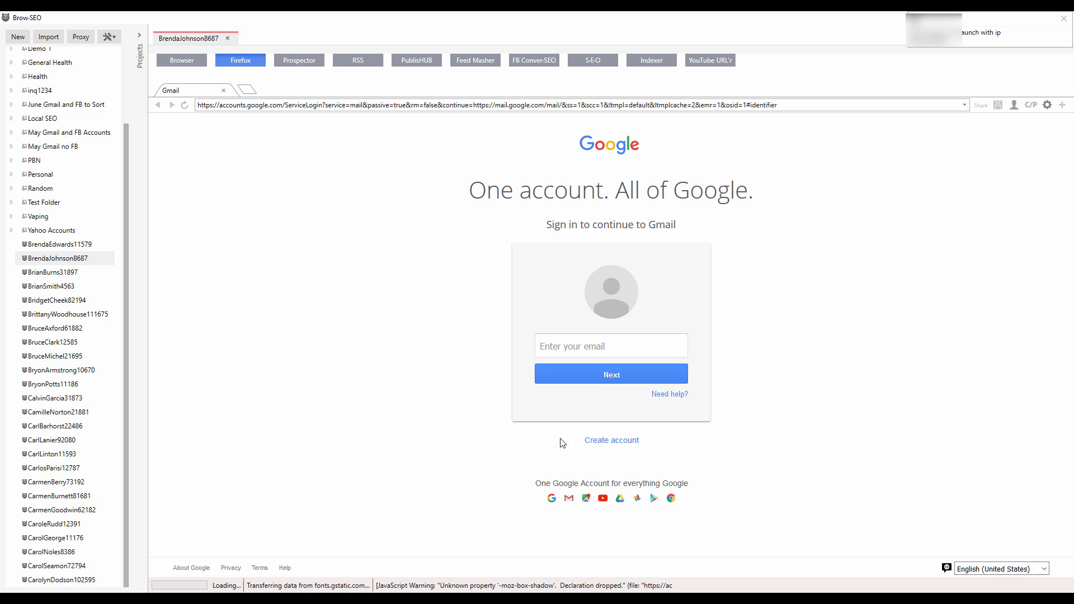
Step: Follow the Create account link below the Gmail sign-in box
click(612, 440)
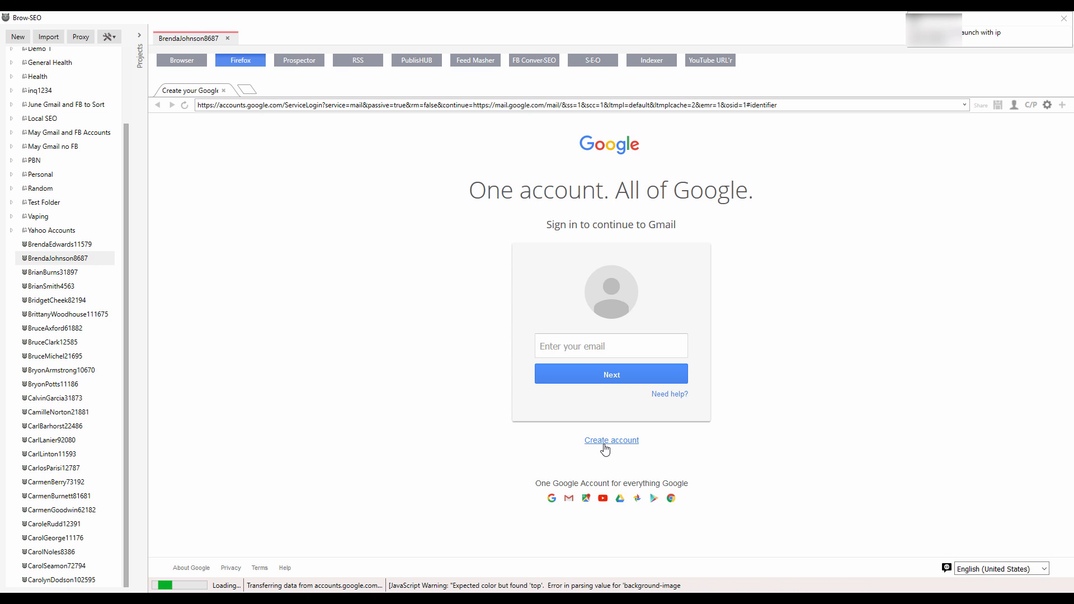
click(611, 440)
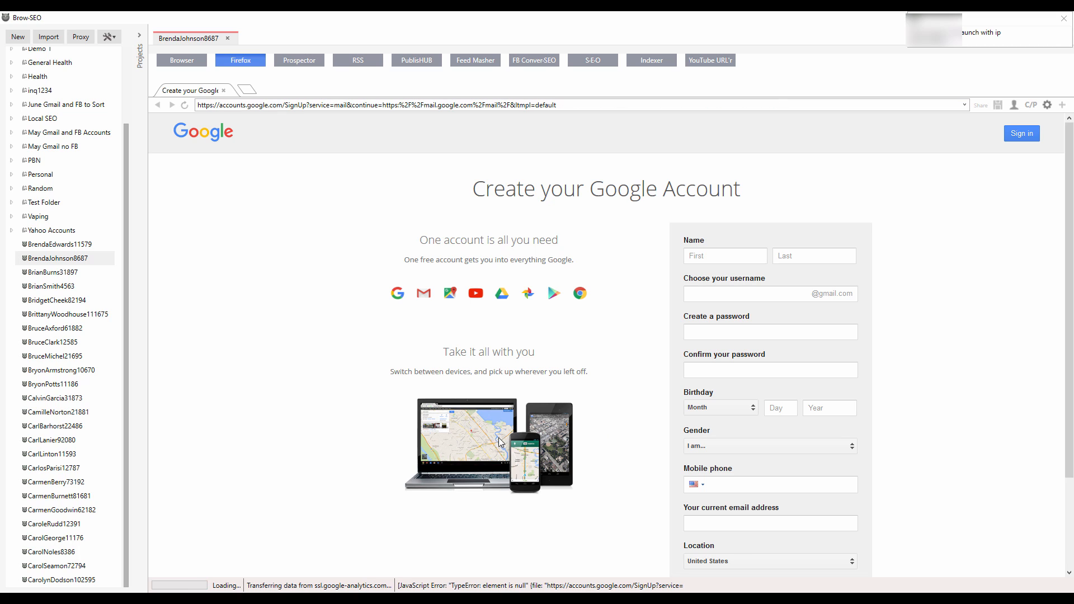
mouse_move(1012, 110)
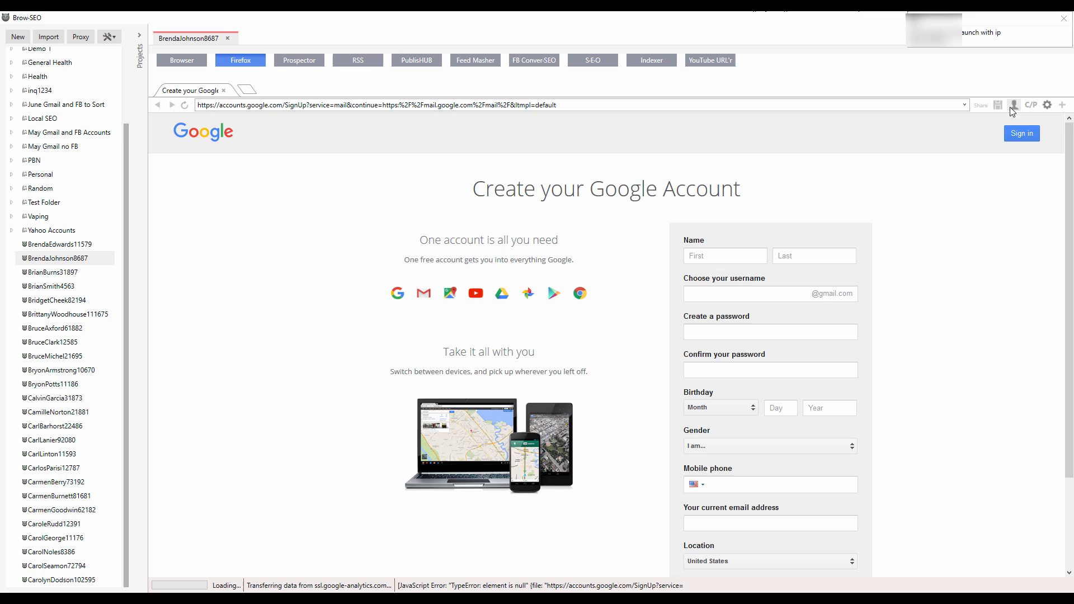
mouse_move(1015, 105)
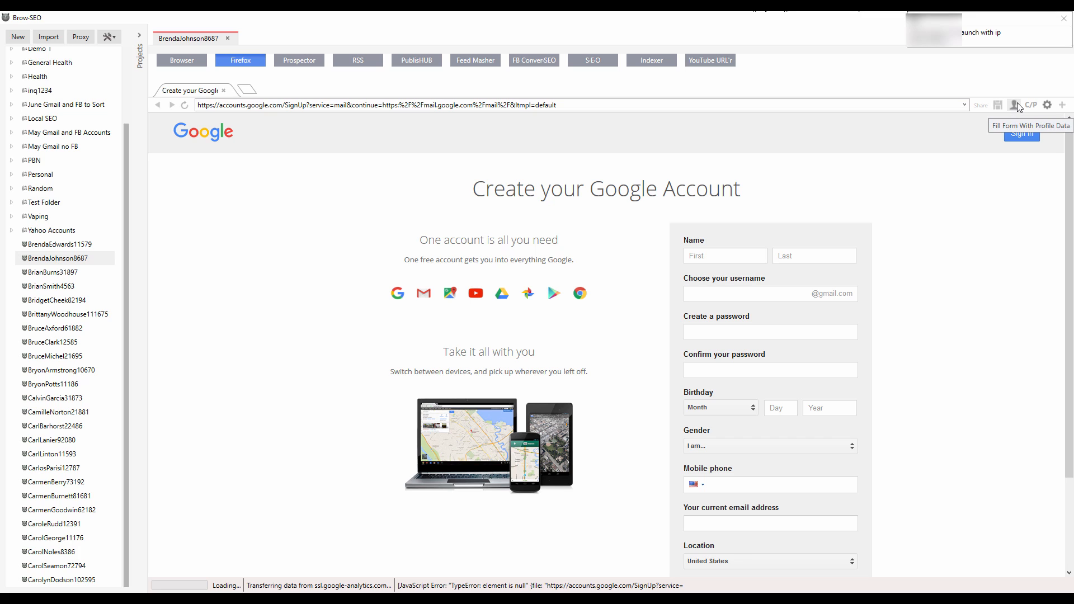
click(1018, 105)
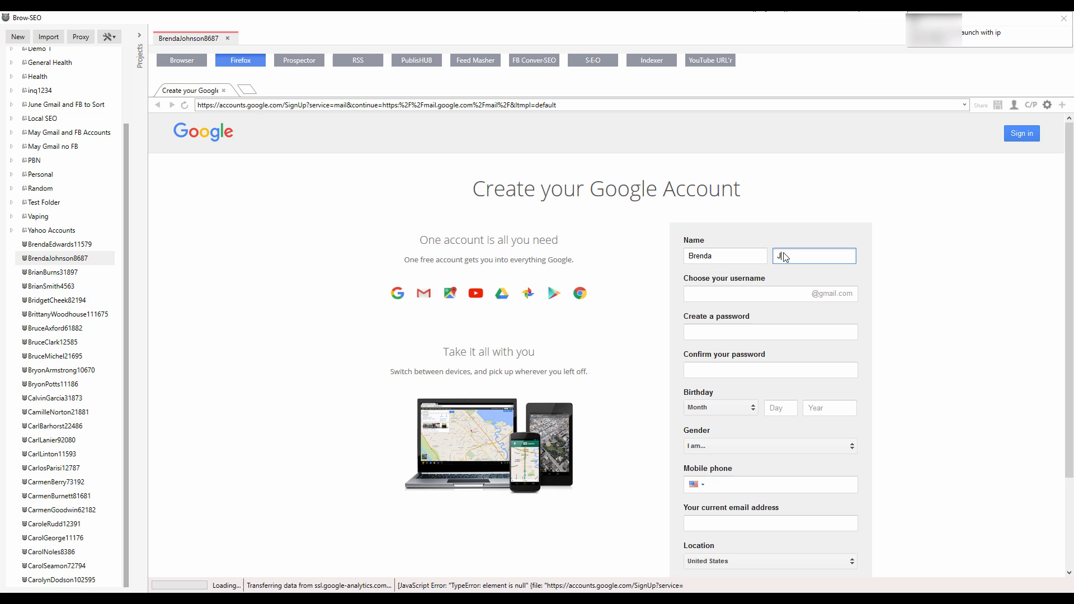
text(Johnson)
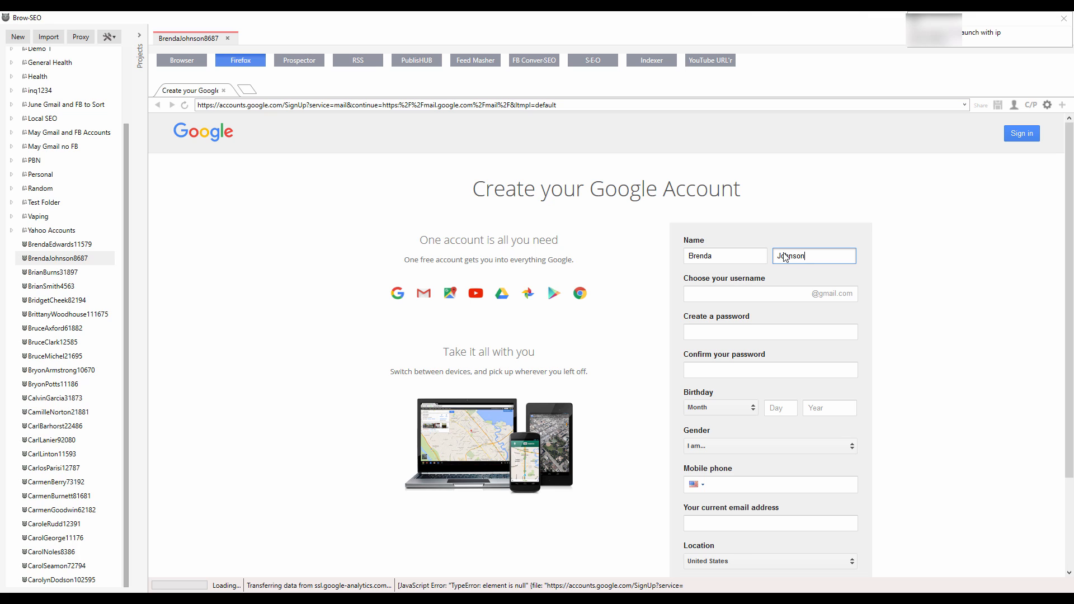
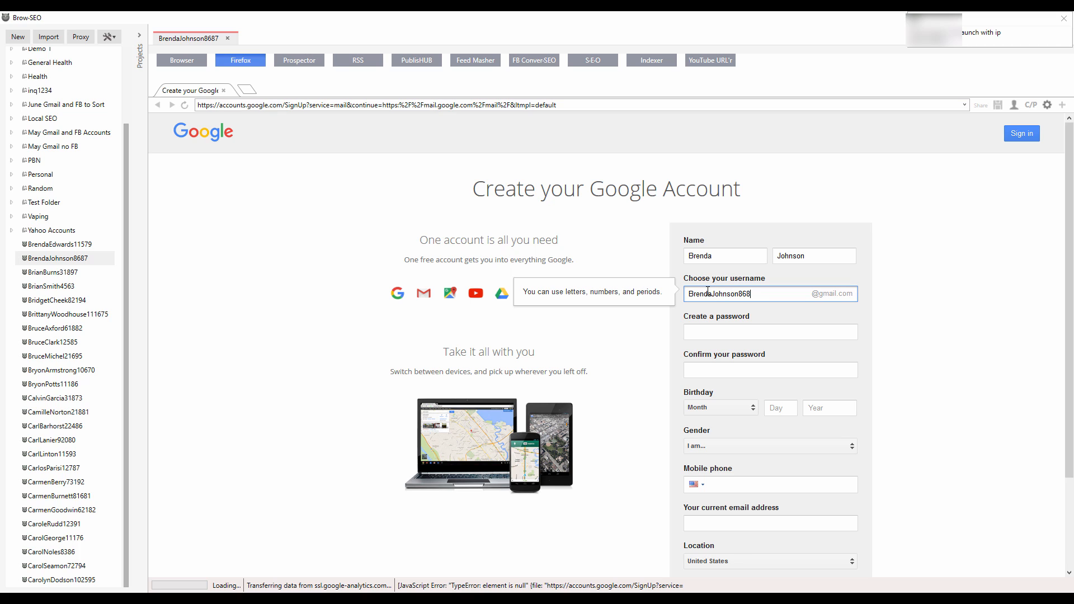
text(••••)
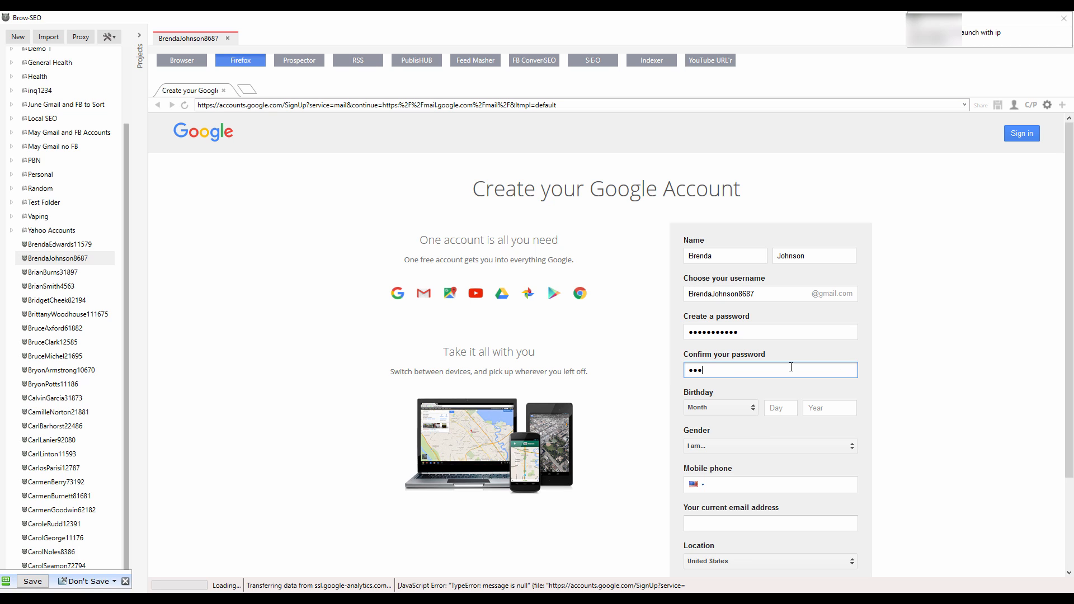
text(••••••)
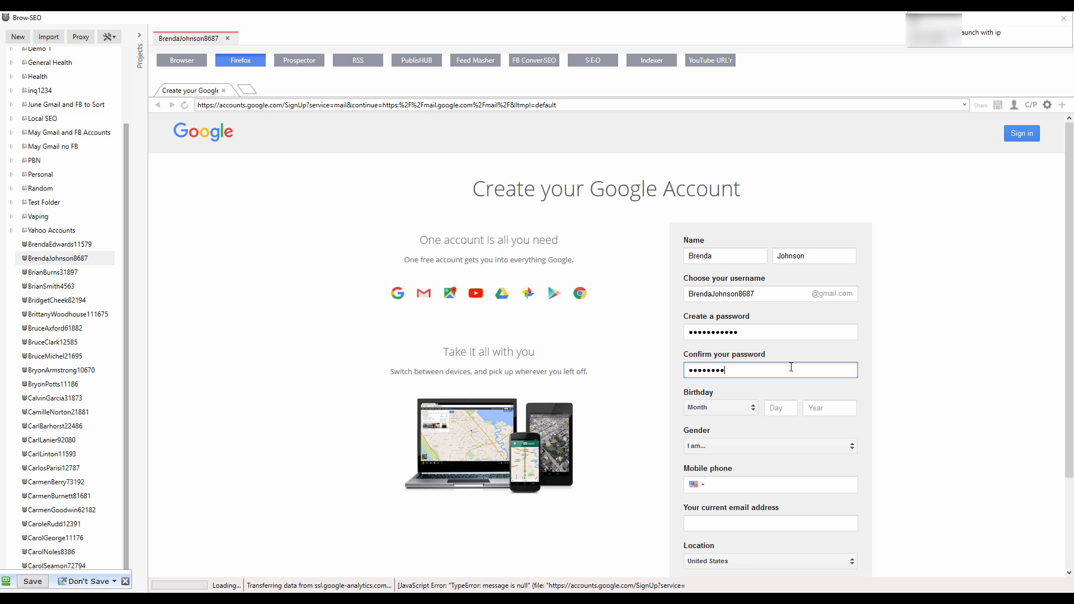
text(19)
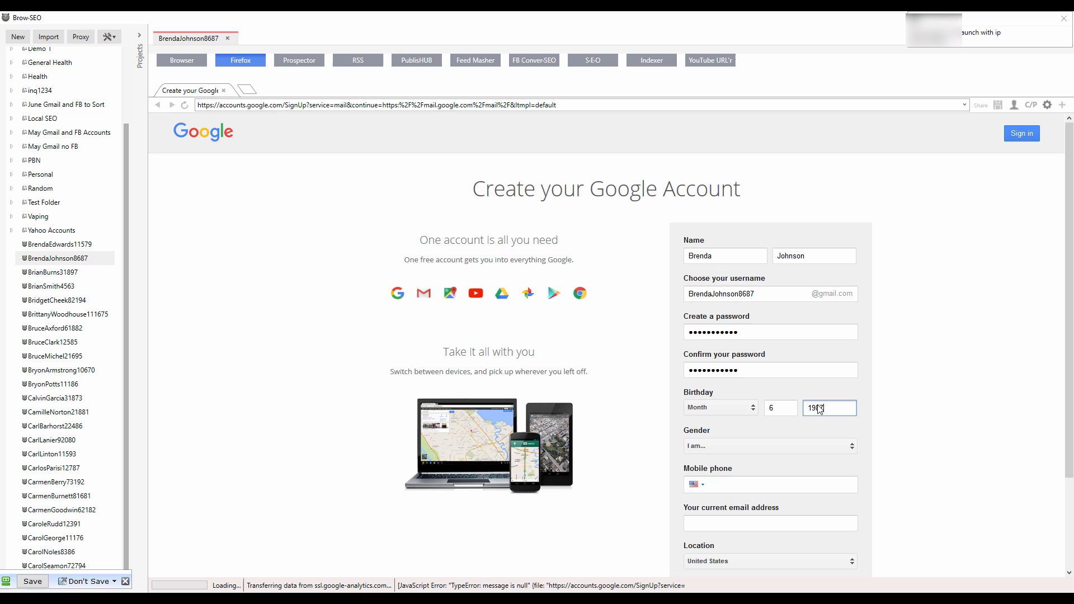
text(1987)
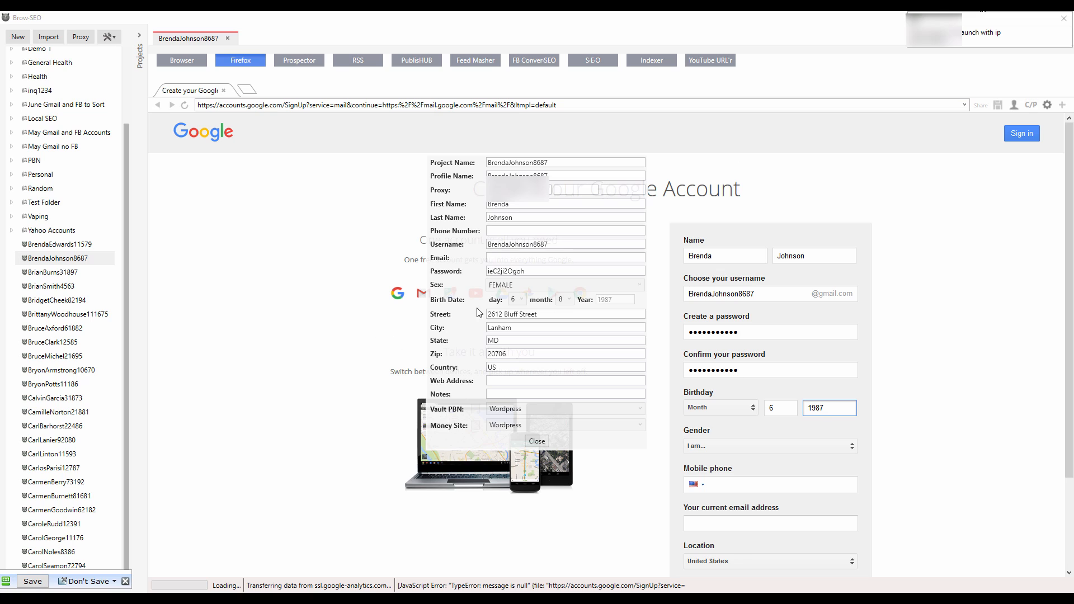
Step: Set birth month August and gender Female, continue, and agree to Google's privacy terms
click(720, 407)
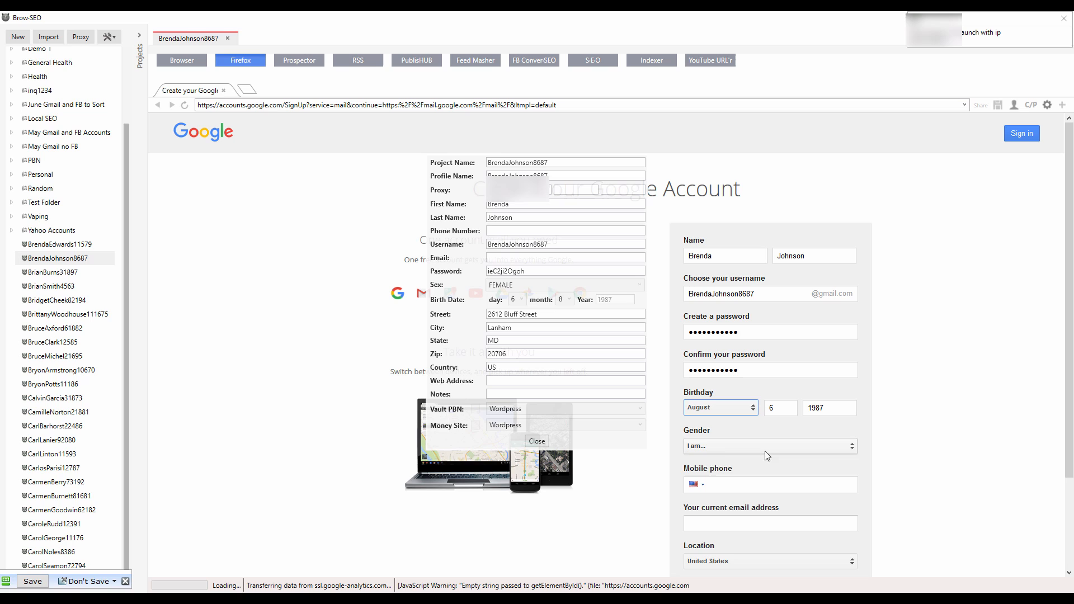
click(770, 446)
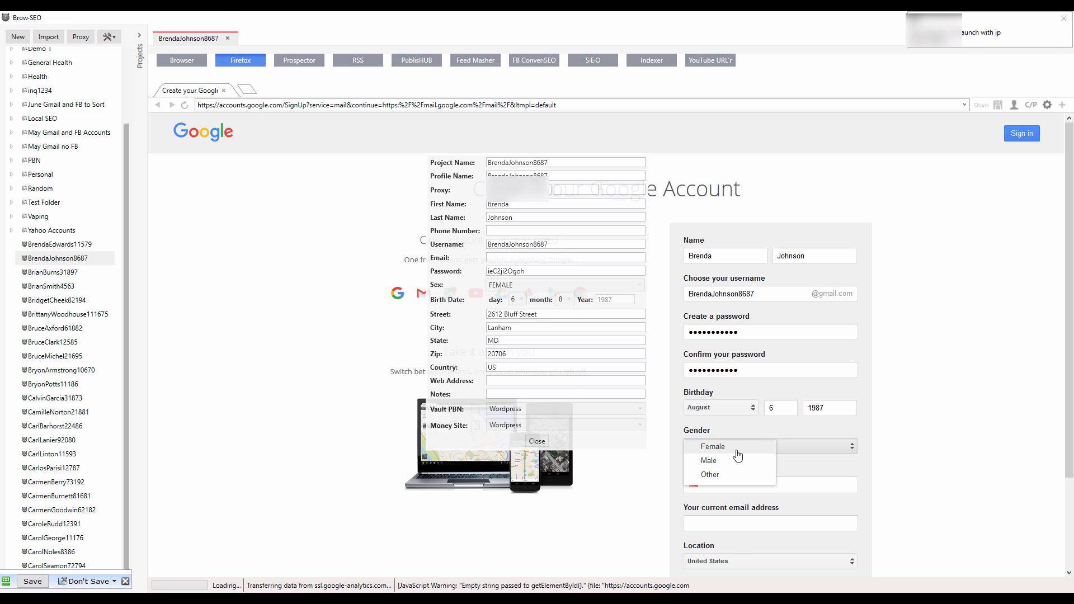
click(712, 446)
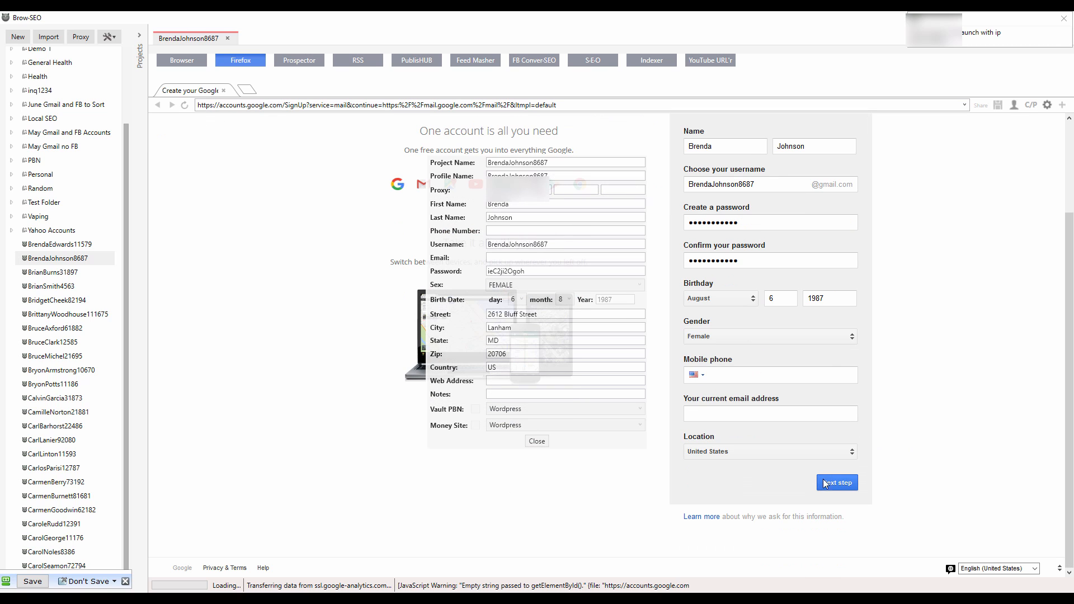
click(837, 482)
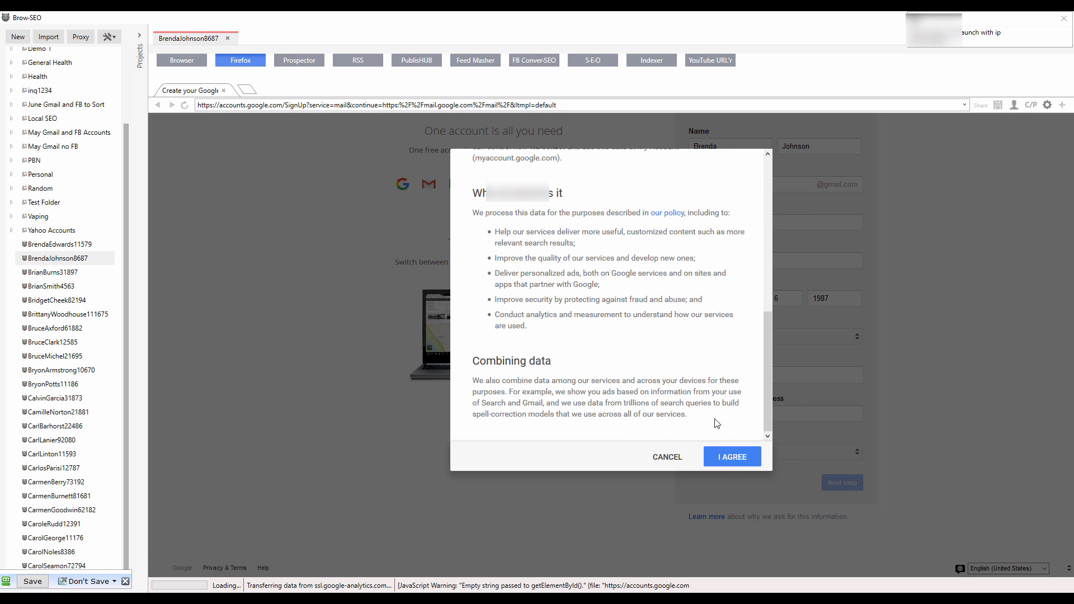
click(732, 457)
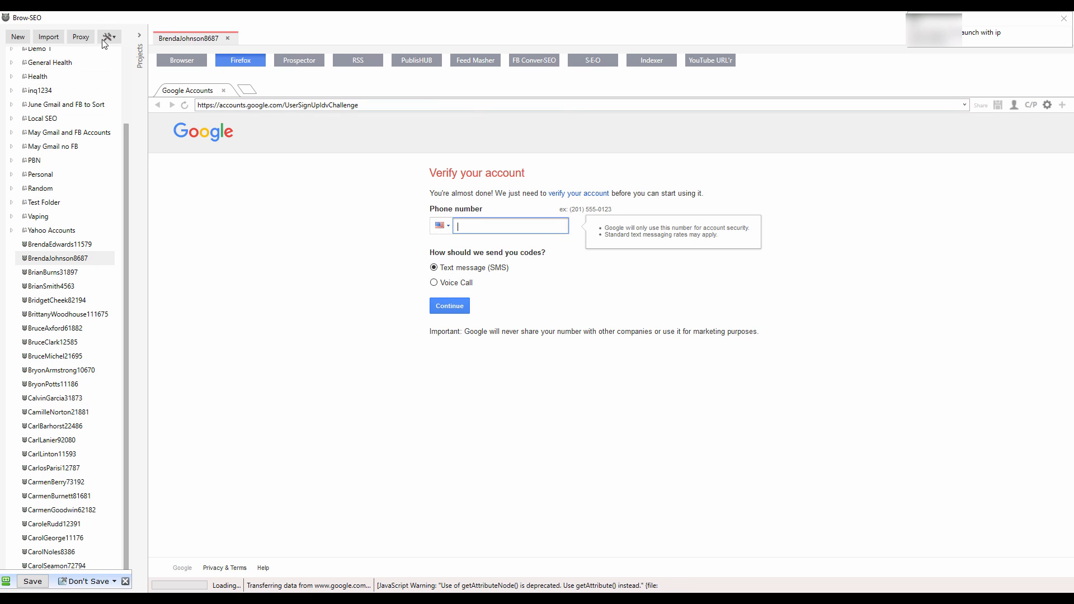
click(109, 36)
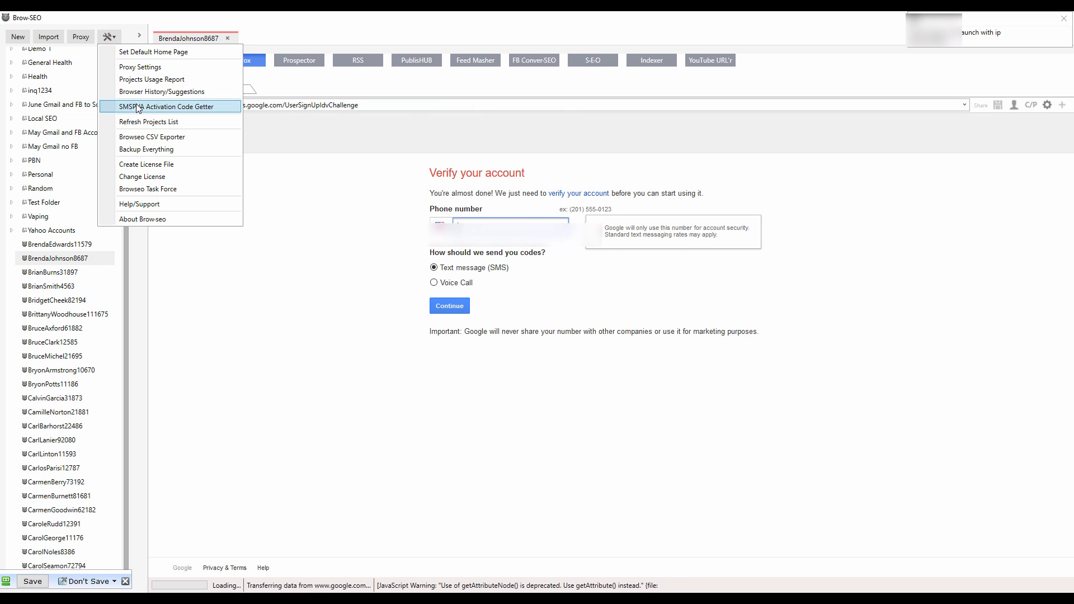
click(168, 107)
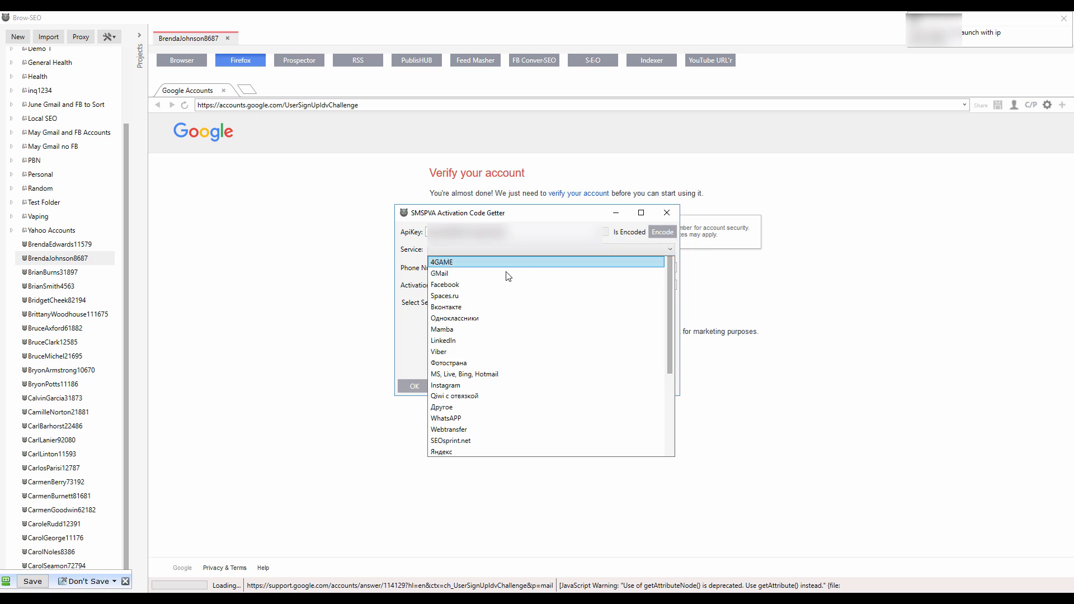
click(439, 273)
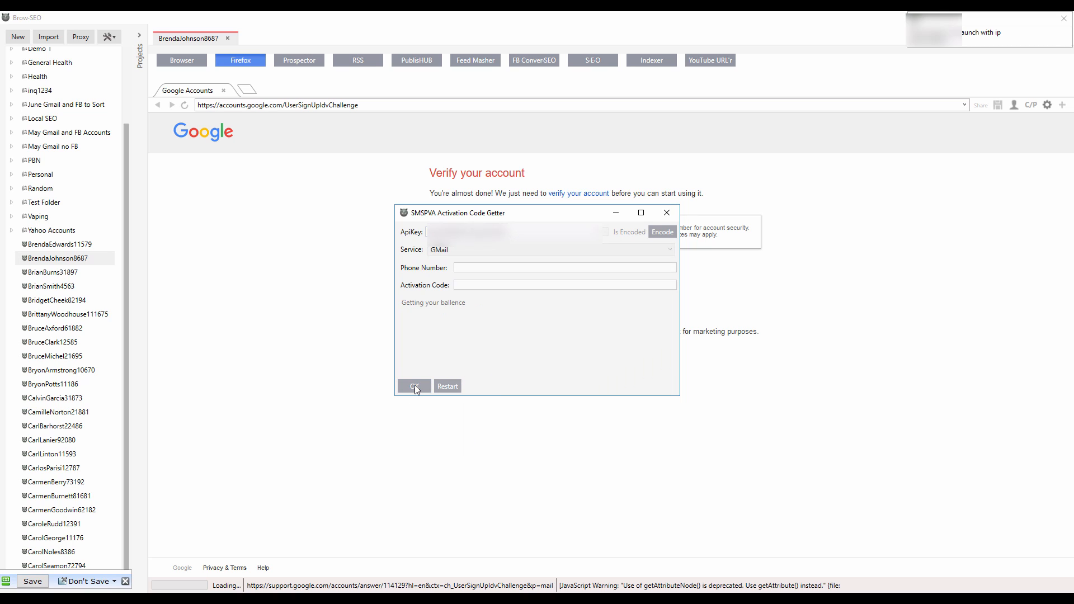
click(414, 386)
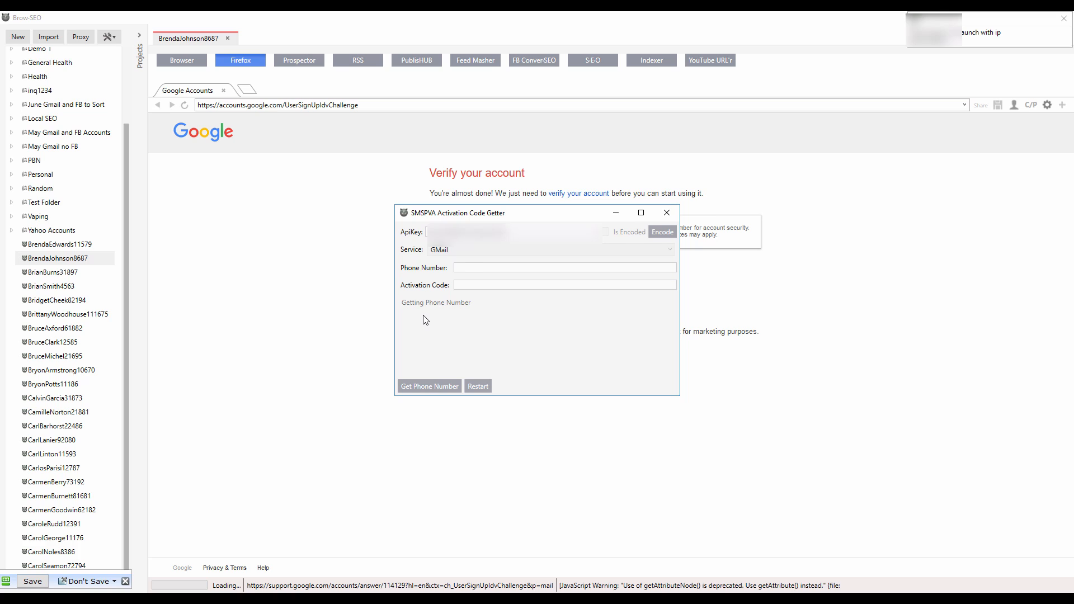
click(429, 386)
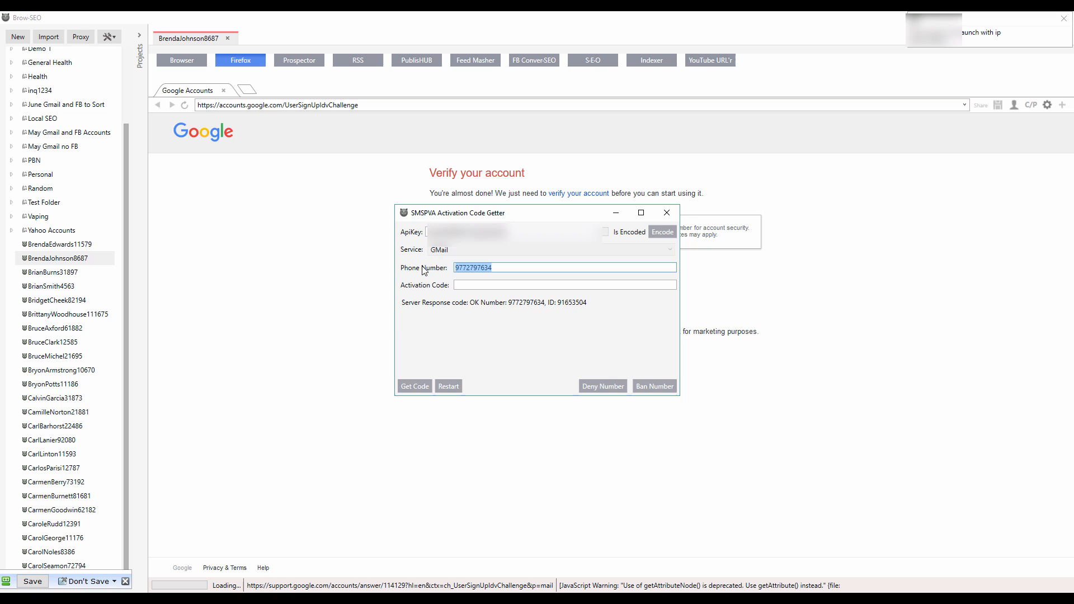
click(666, 213)
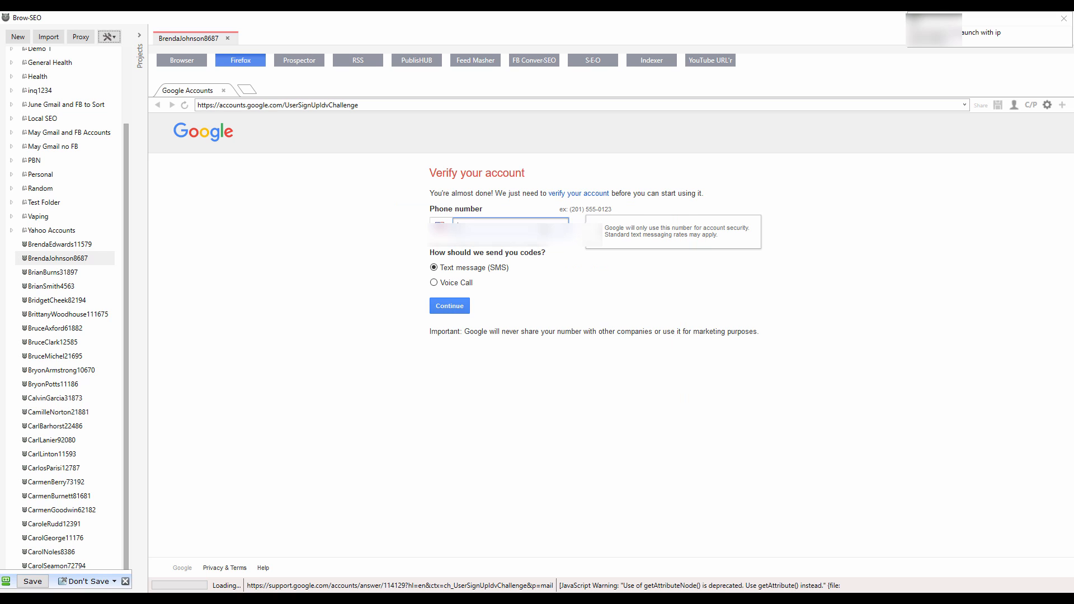
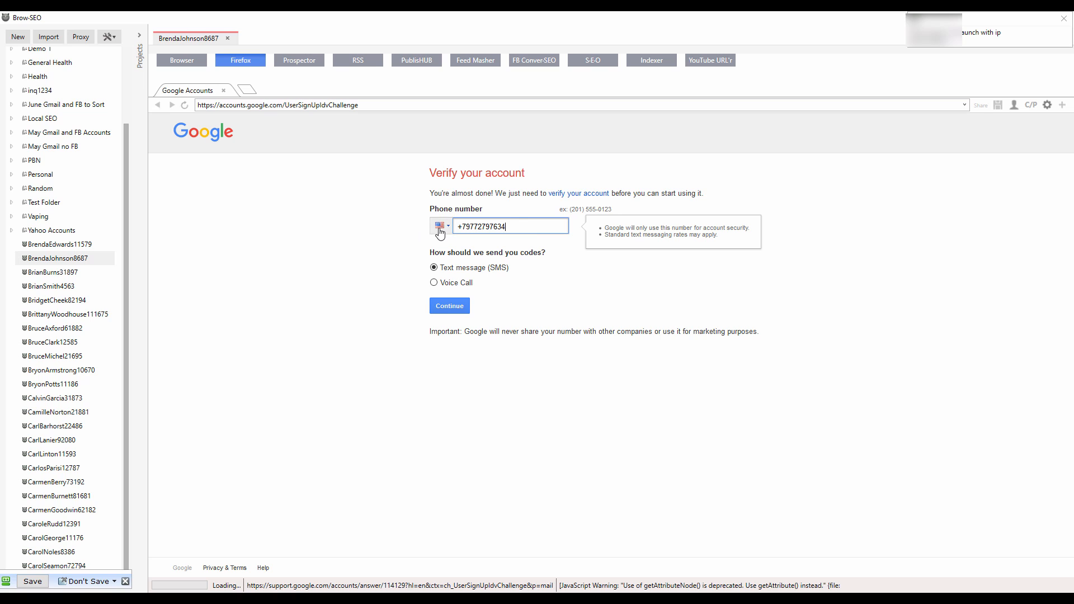
click(449, 306)
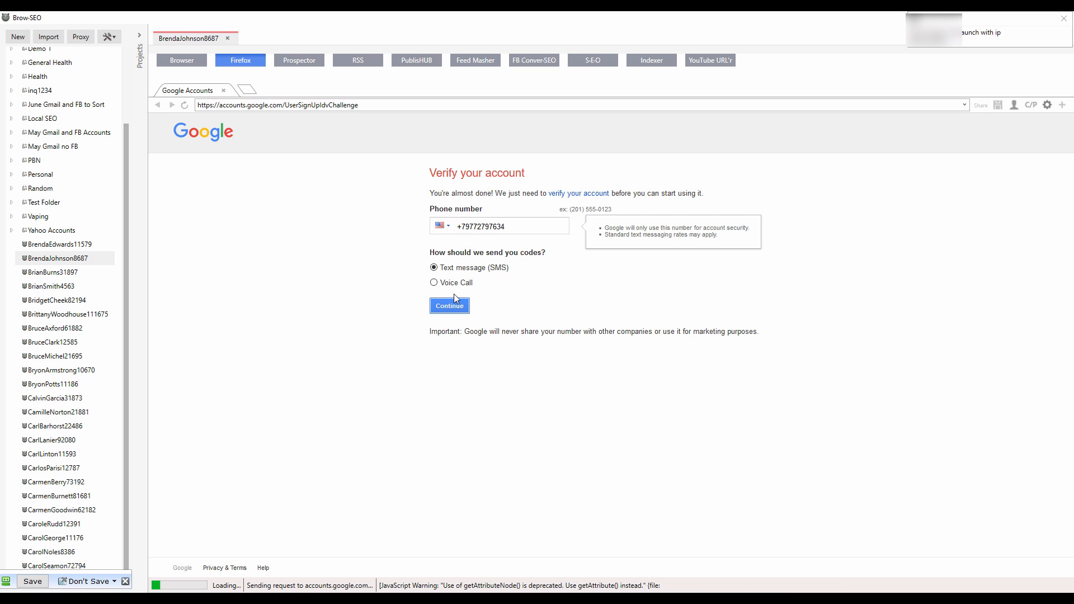
click(449, 305)
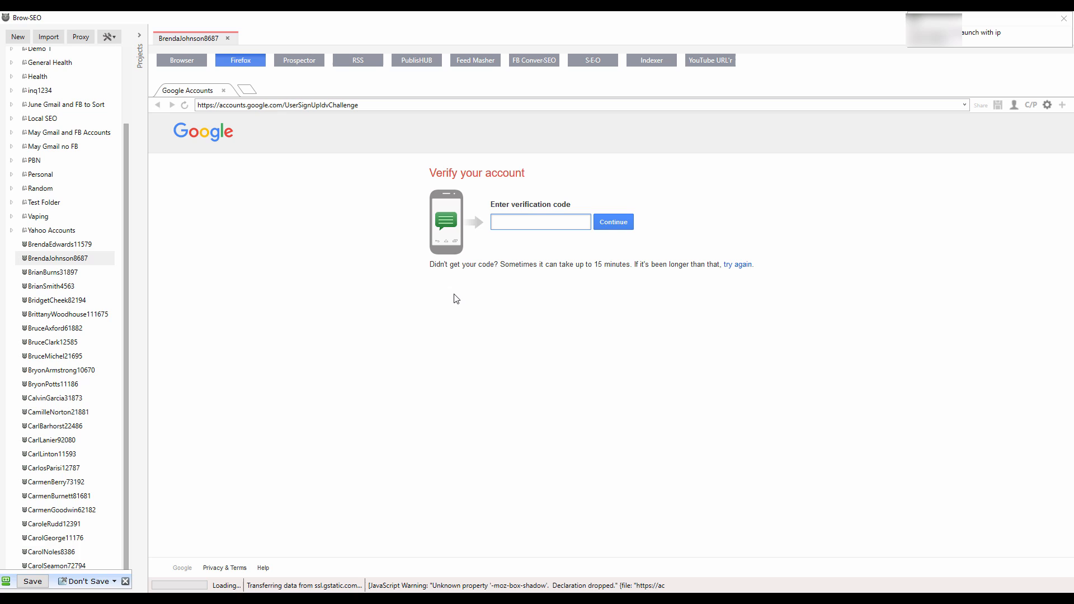
Step: Return to the SMSPVA code getter and request the GMail code, which isn't available yet
click(540, 222)
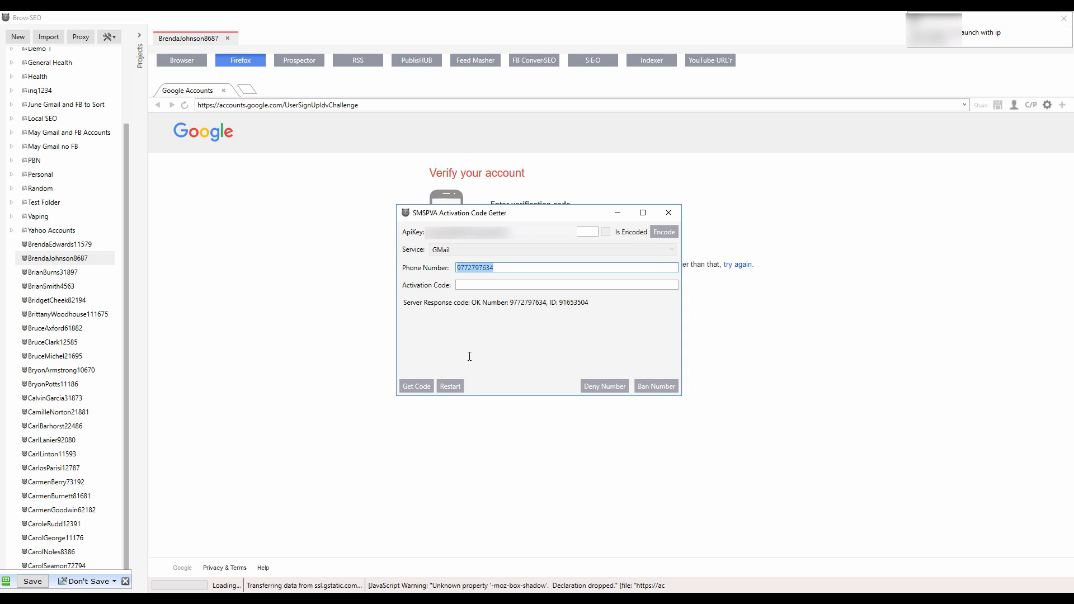
mouse_move(413, 347)
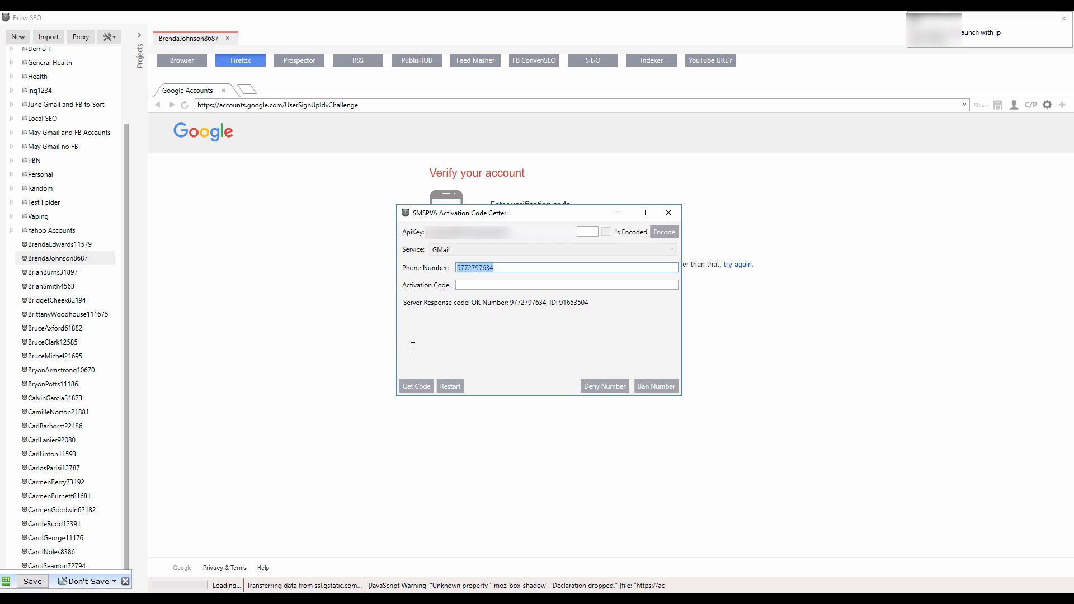
click(416, 386)
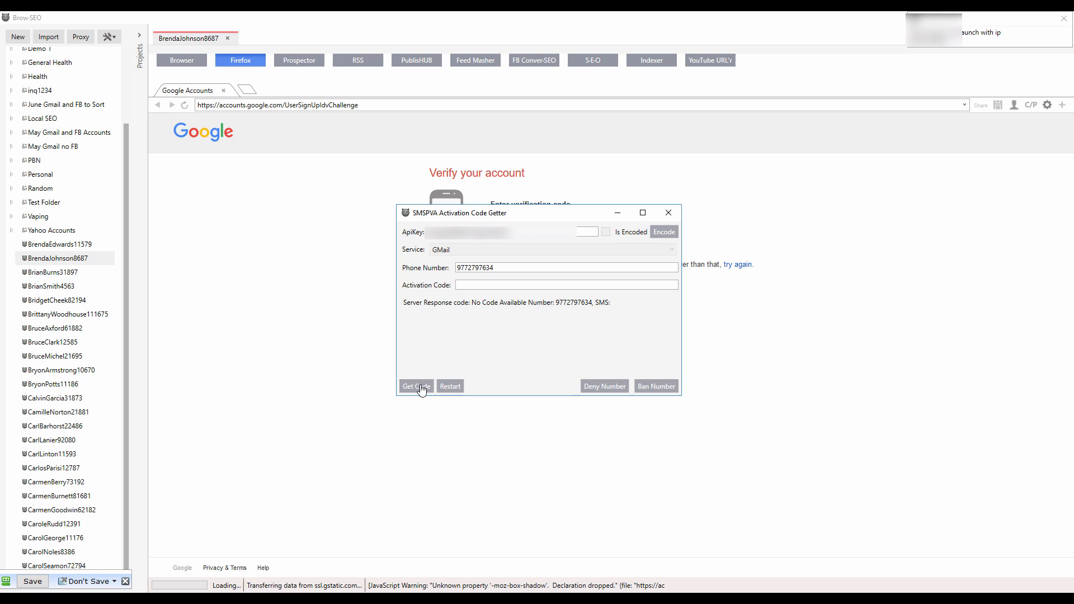
mouse_move(442, 391)
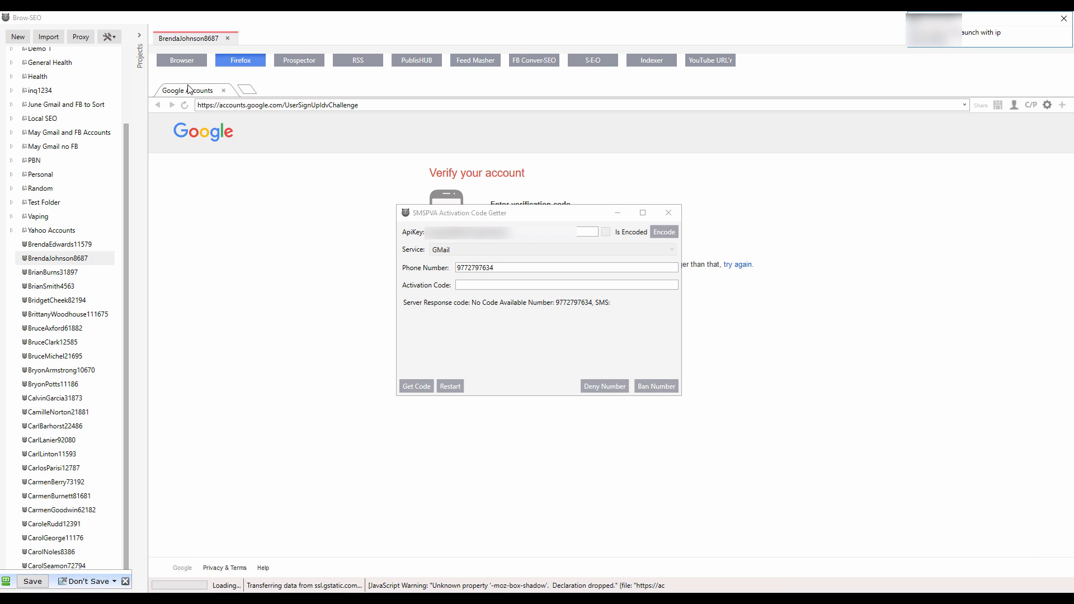
click(416, 386)
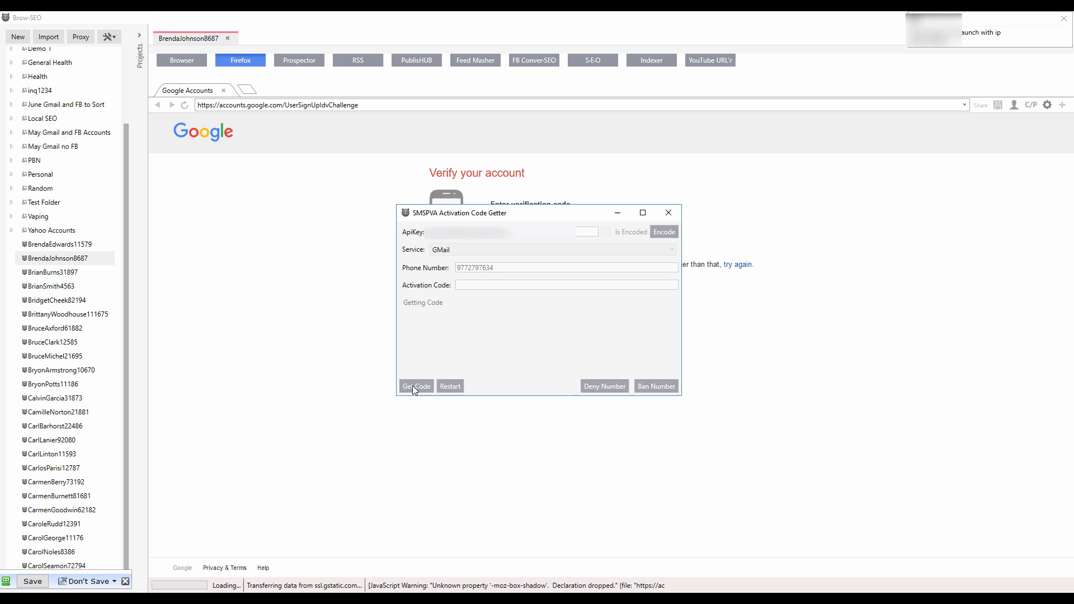
click(416, 386)
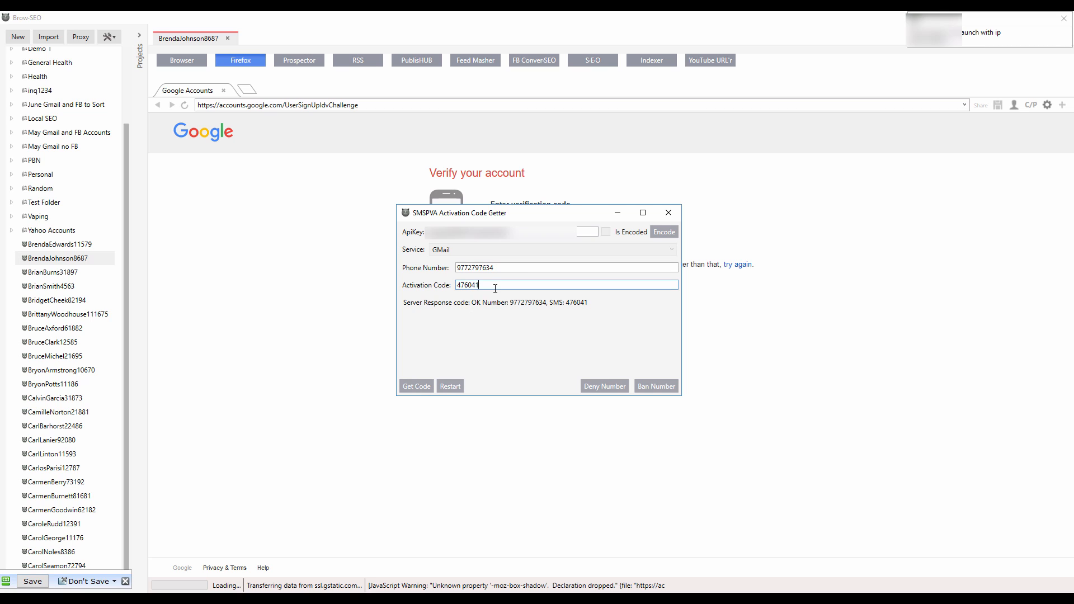
right_click(468, 285)
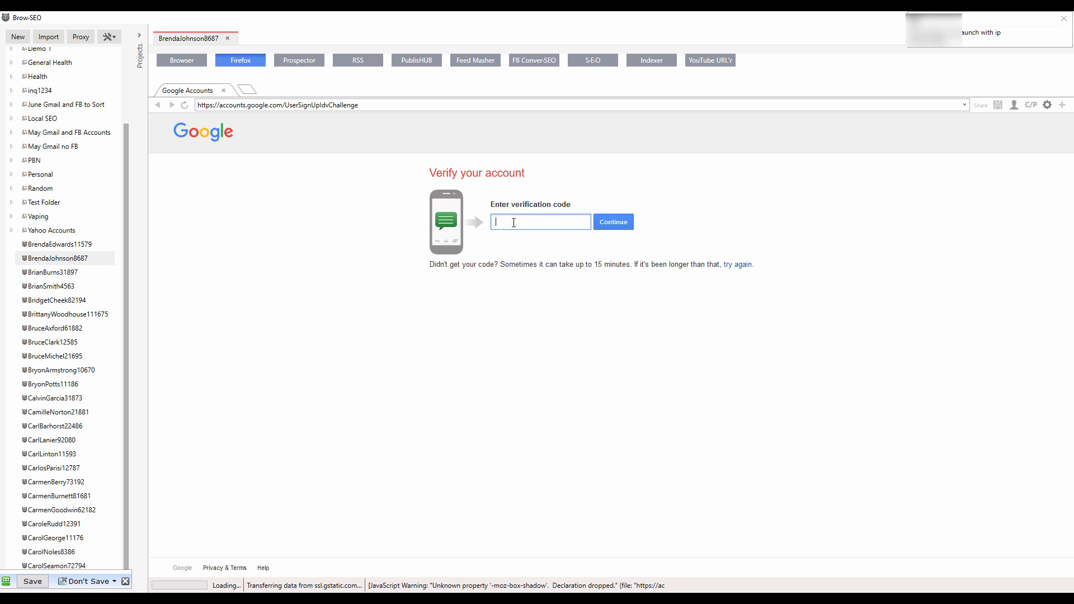
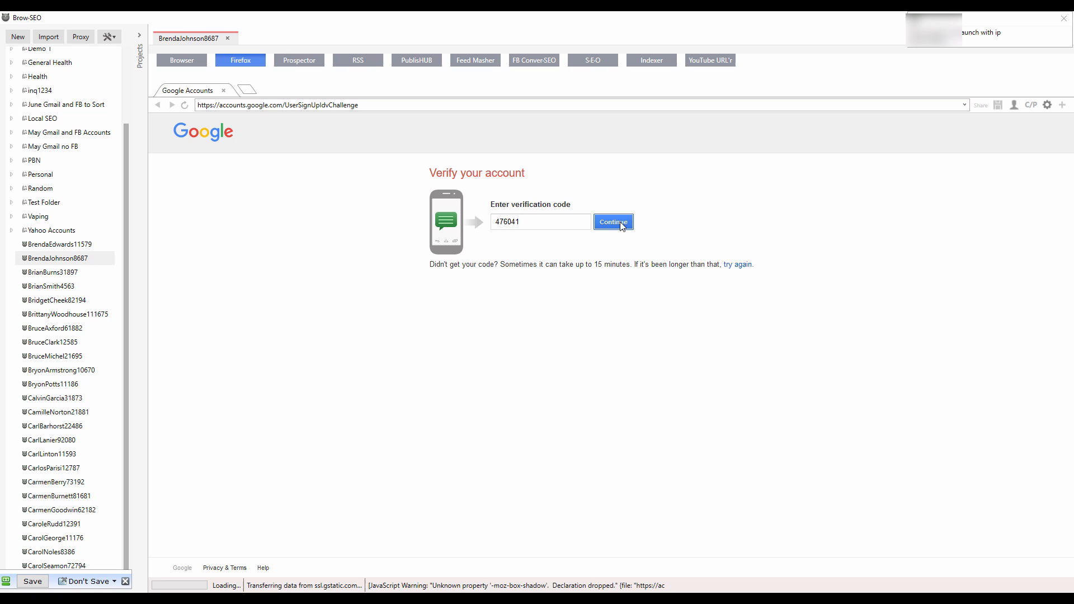
click(613, 222)
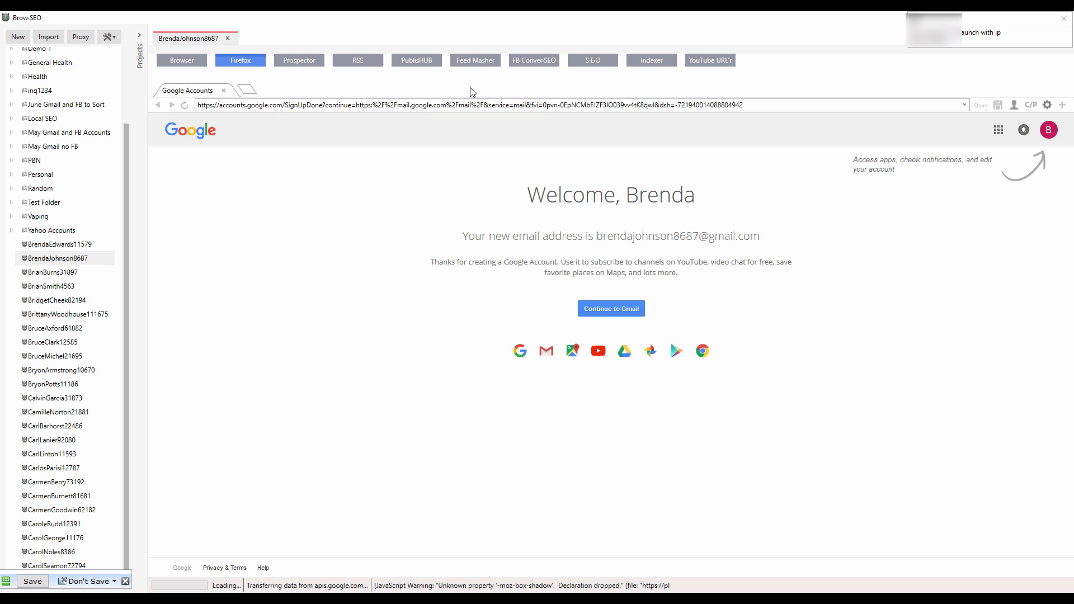
mouse_move(579, 62)
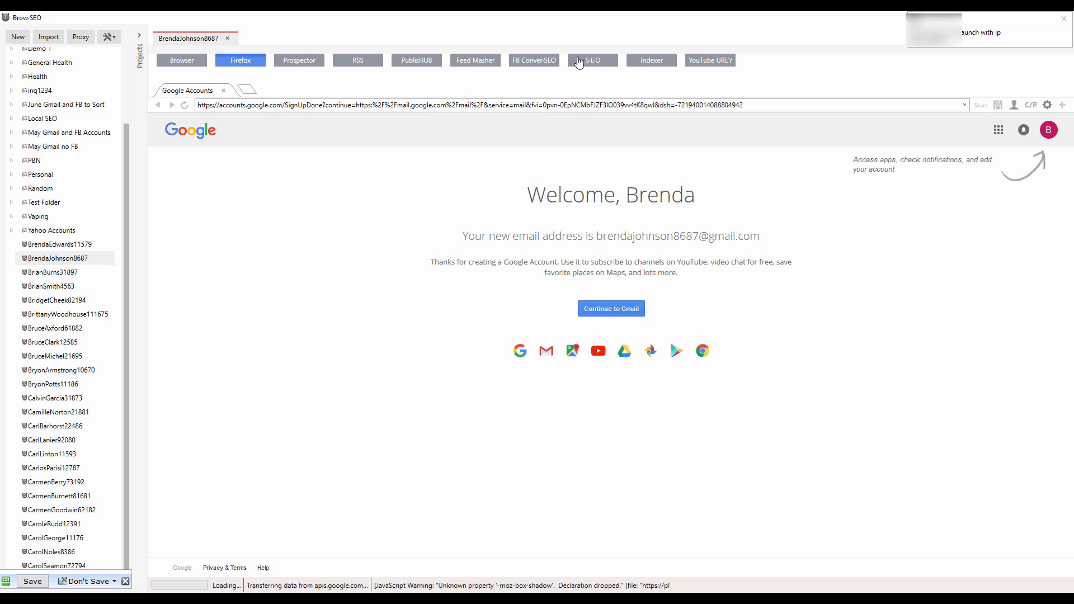
mouse_move(707, 190)
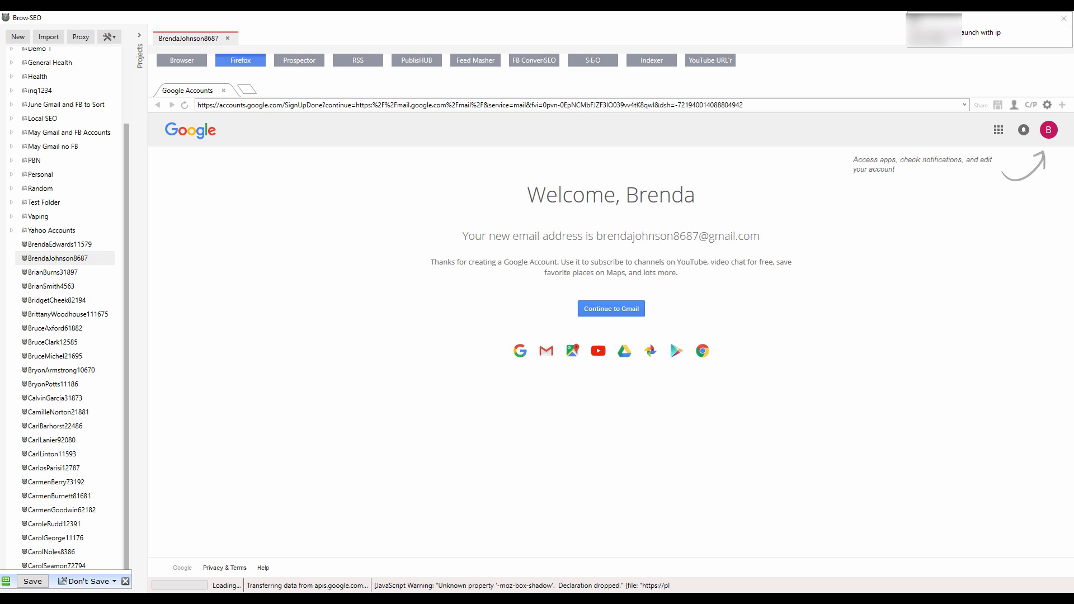
mouse_move(834, 555)
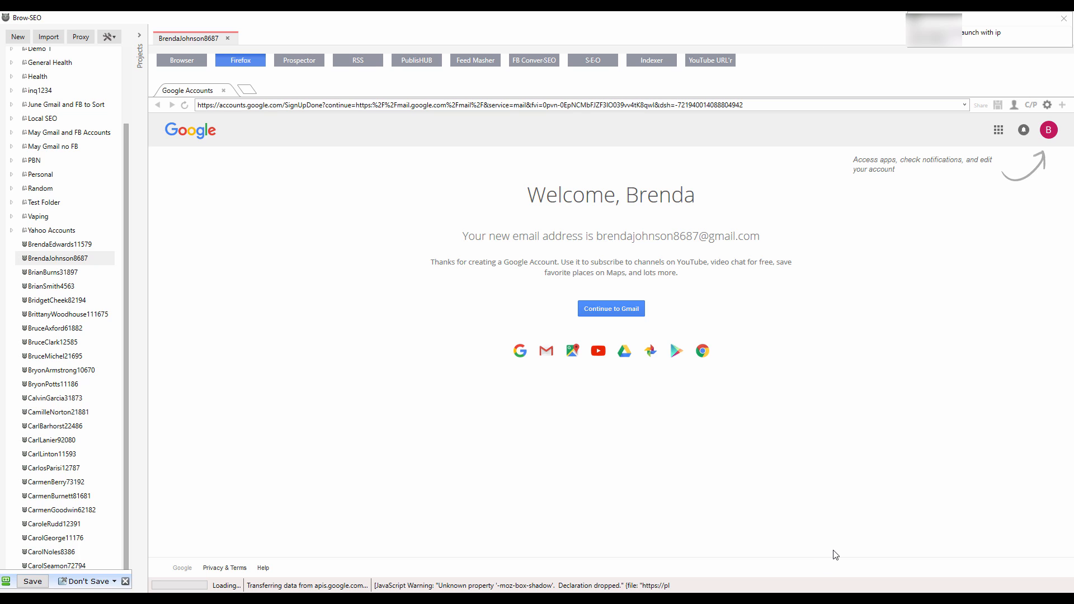
mouse_move(848, 411)
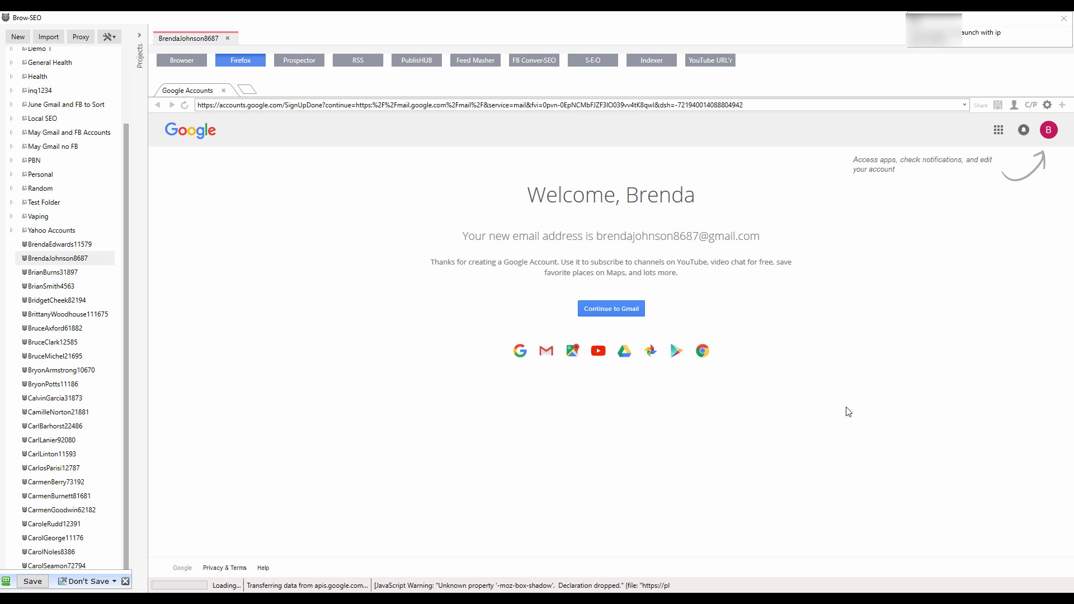
mouse_move(806, 370)
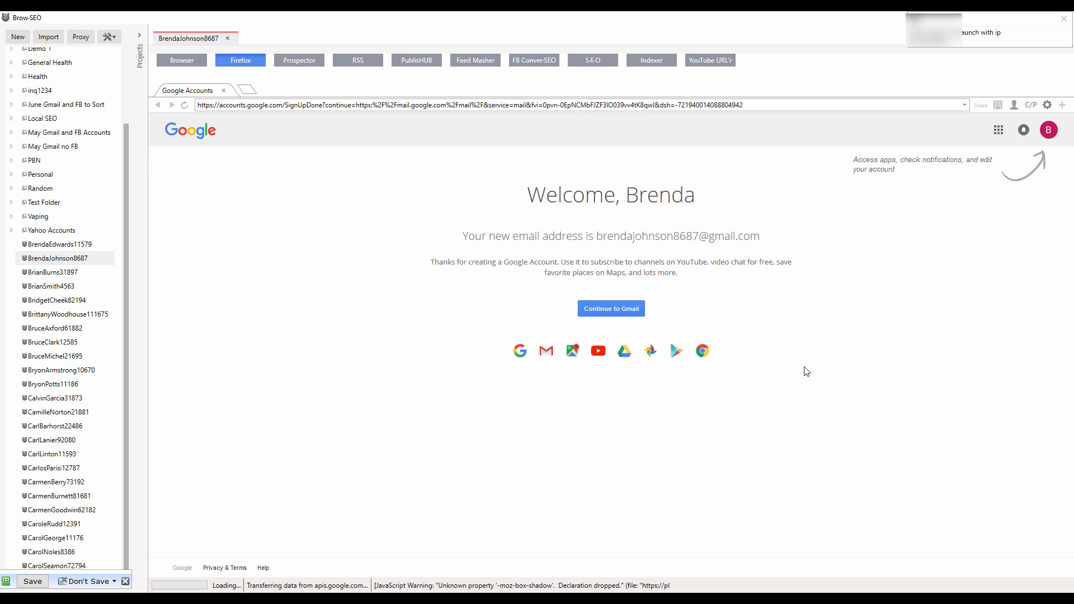
mouse_move(805, 386)
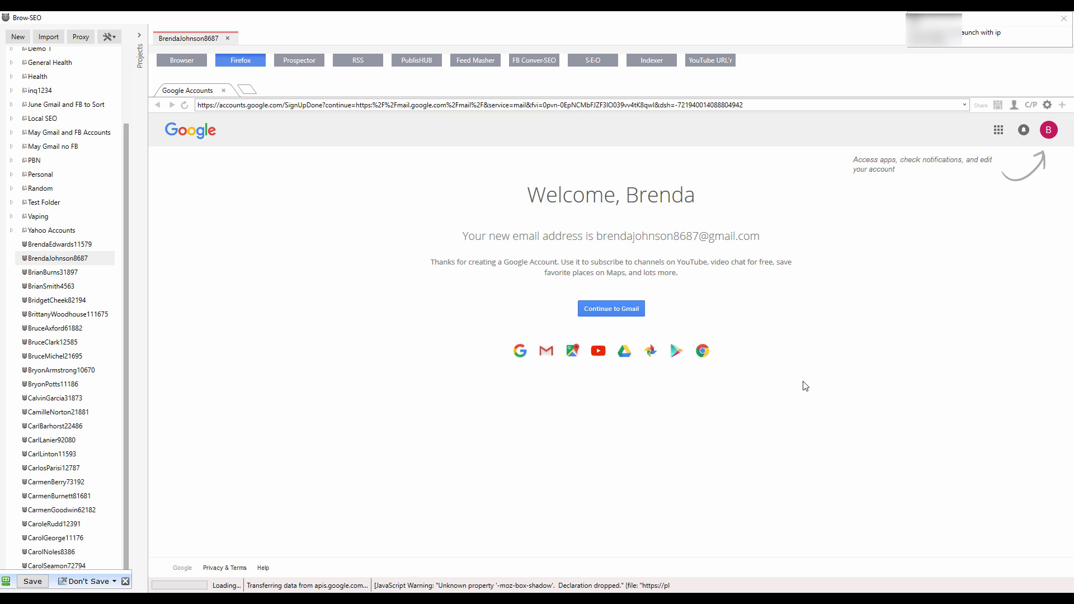
mouse_move(775, 249)
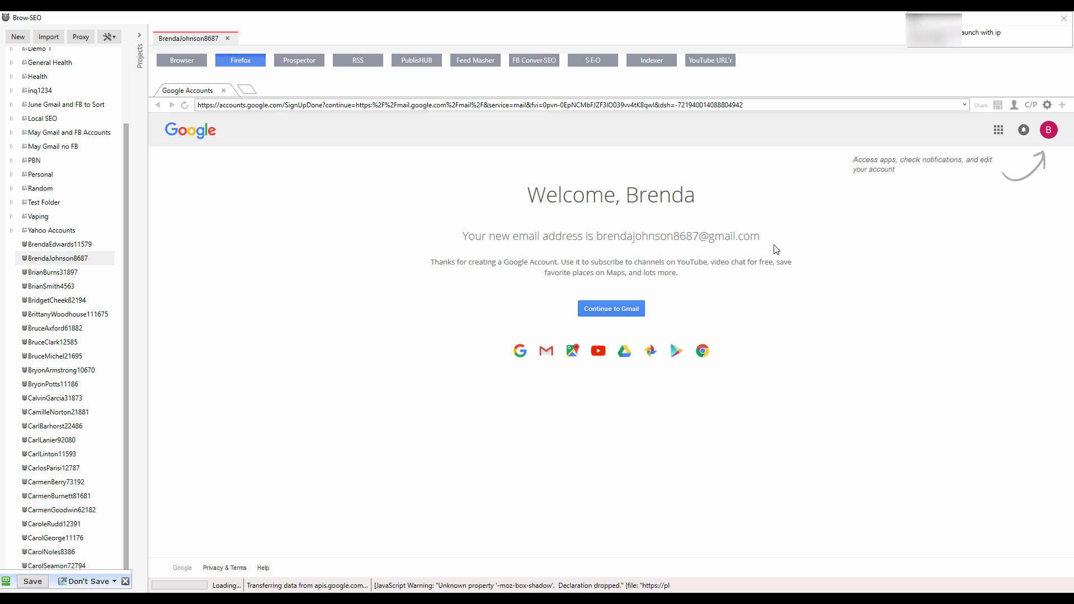
mouse_move(515, 307)
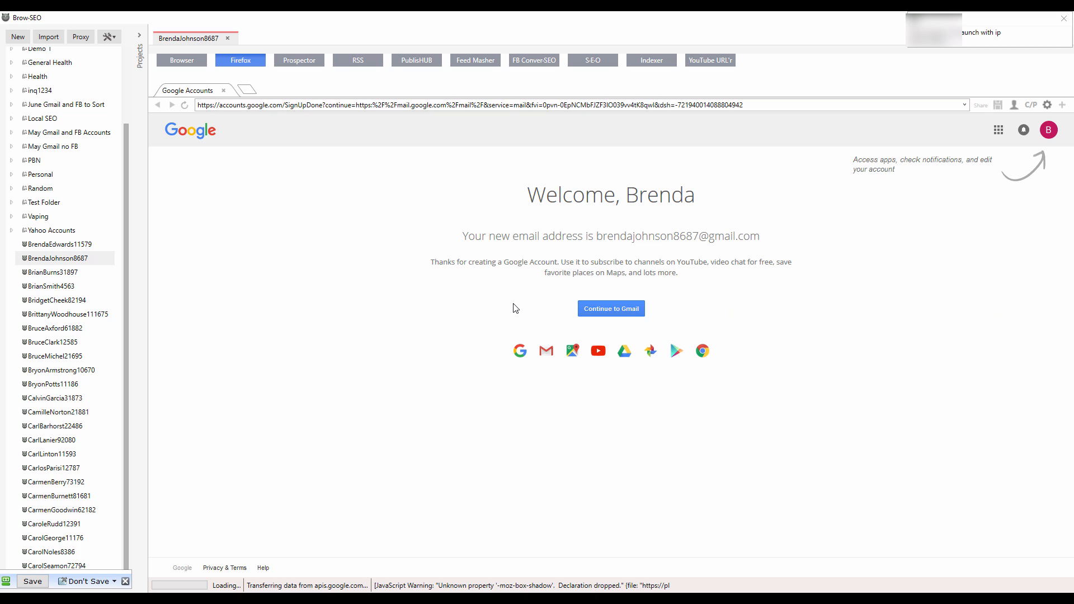